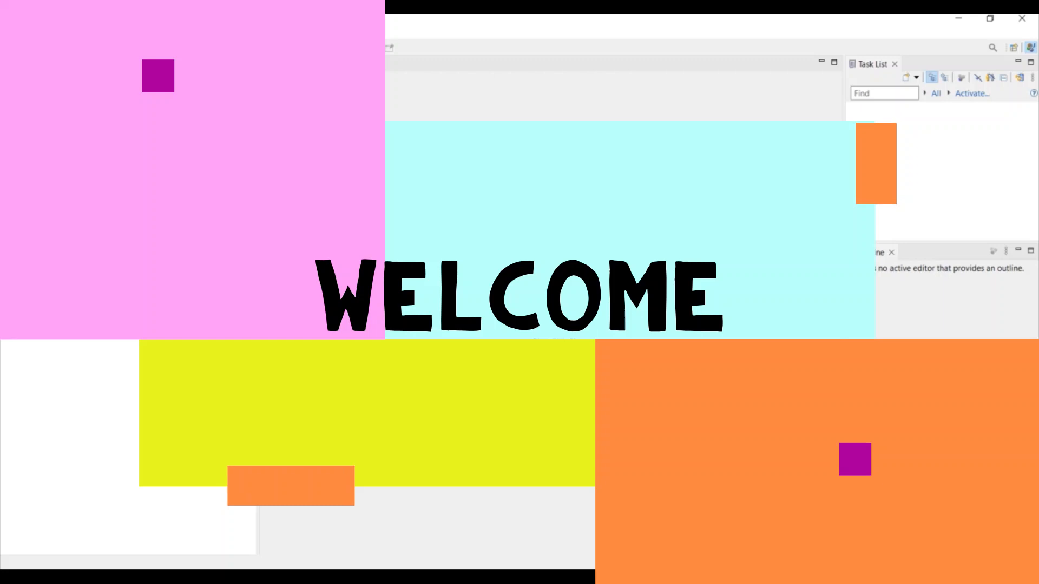
# - Bring up the Install New Software wizard from the Help menu
pyautogui.click(284, 33)
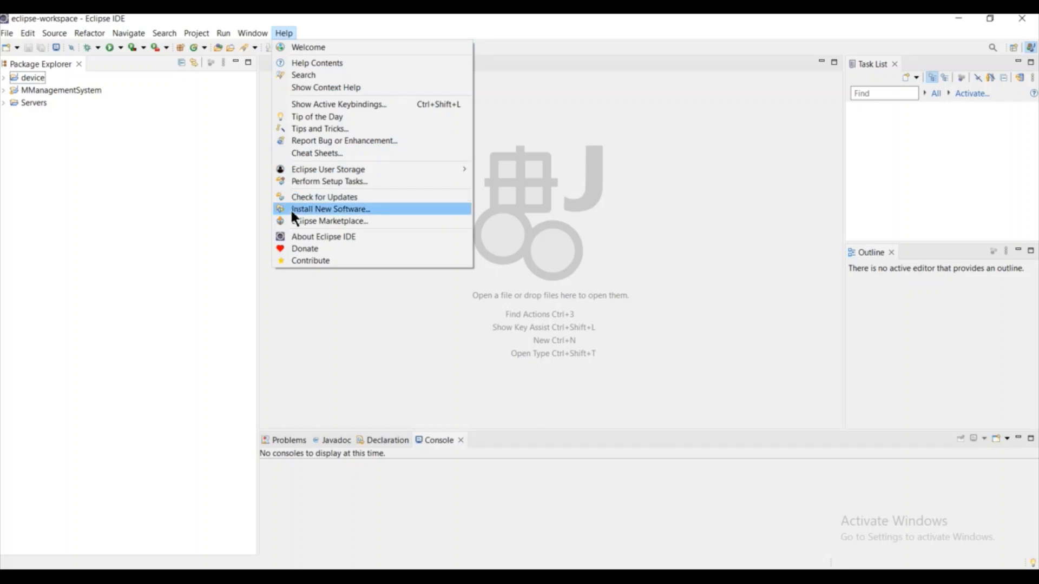
pyautogui.click(330, 209)
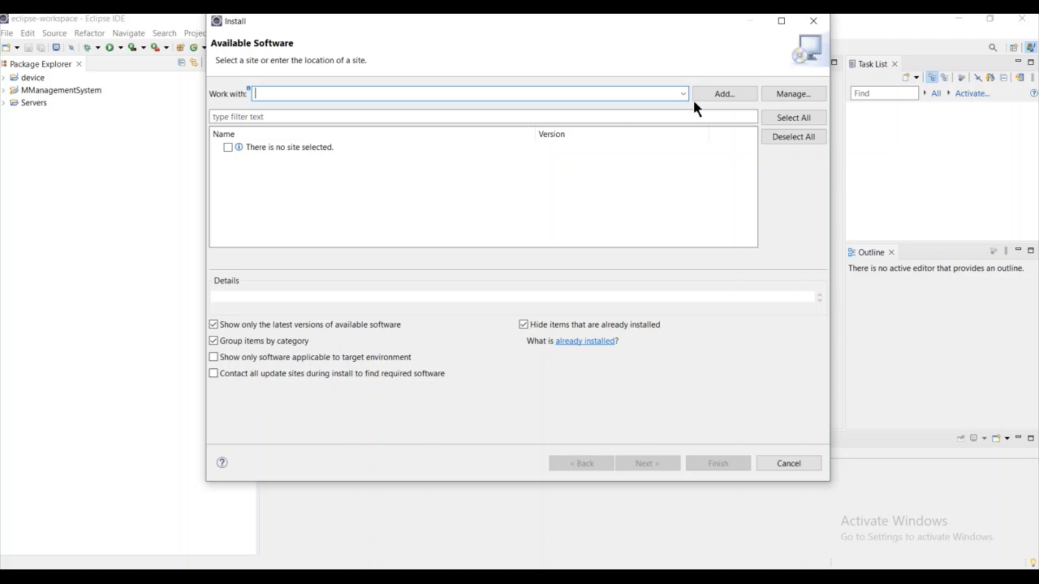
# - Work with --All Available Sites-- so software categories load, then focus the filter box
pyautogui.click(681, 94)
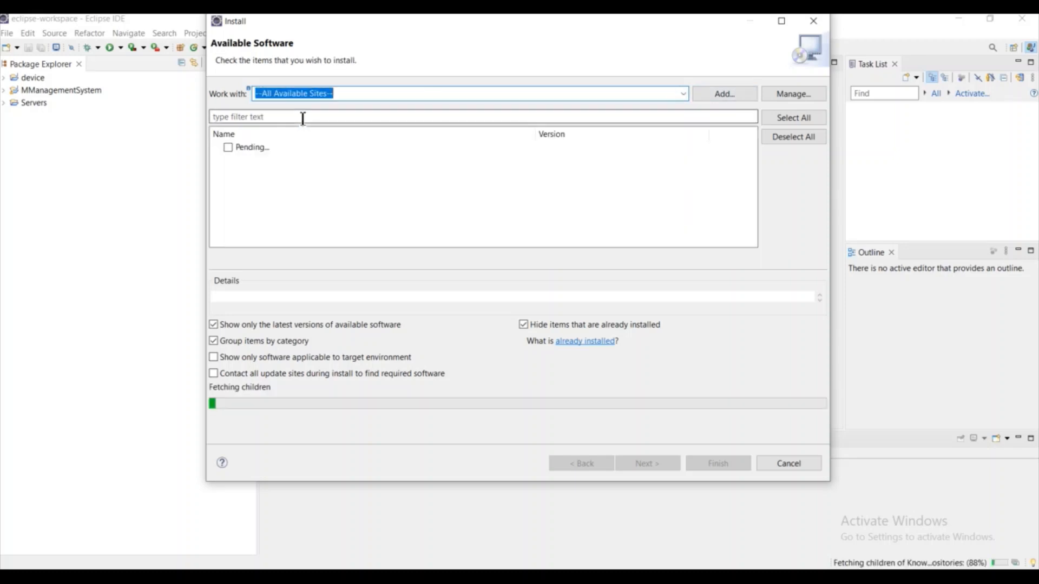
pyautogui.moveTo(257, 421)
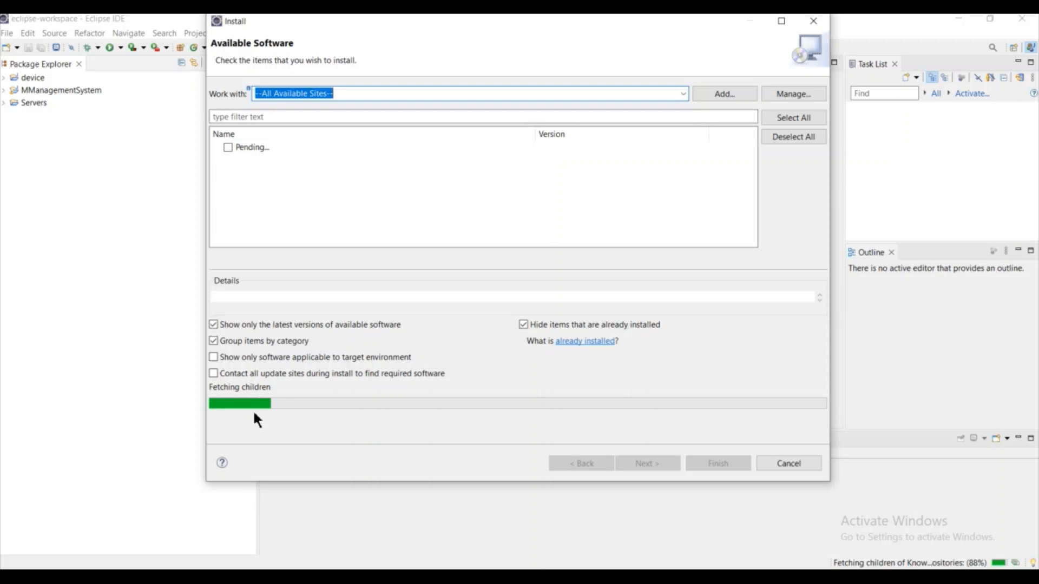
pyautogui.moveTo(278, 428)
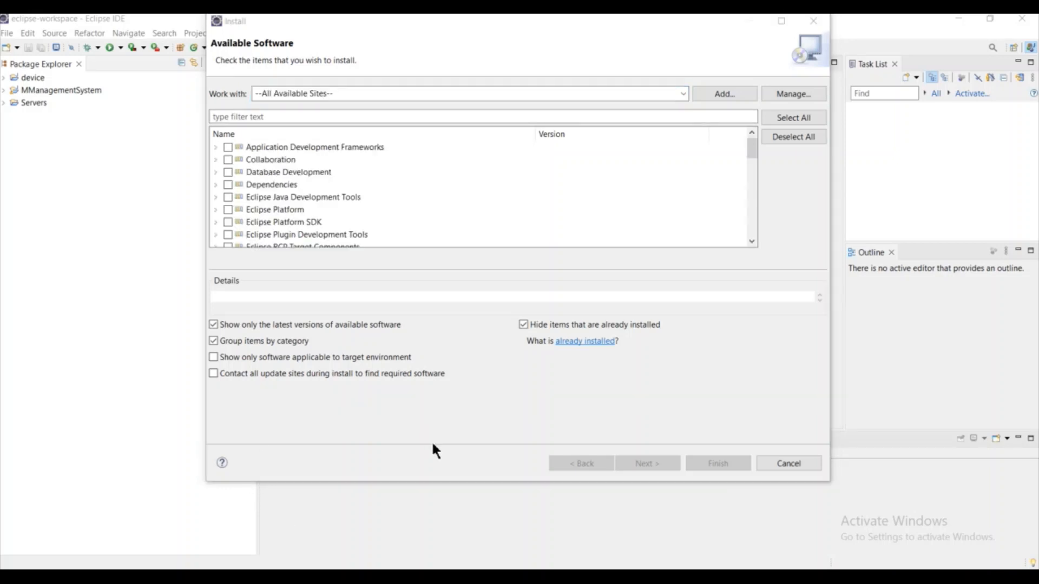
pyautogui.click(268, 117)
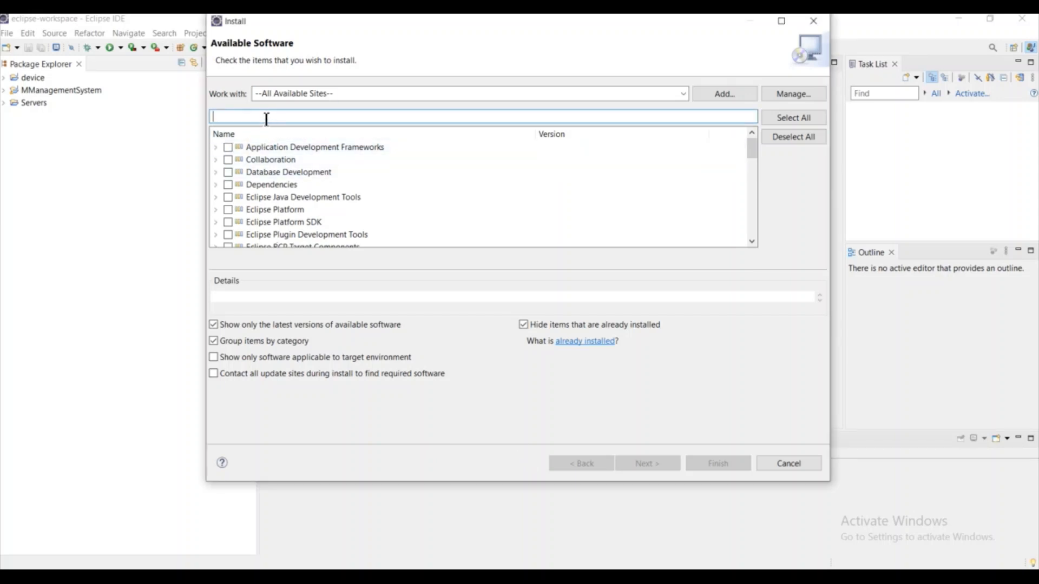
# - Filter for 'windowbuilder' and proceed with all 11 WindowBuilder items checked
pyautogui.write('windo')
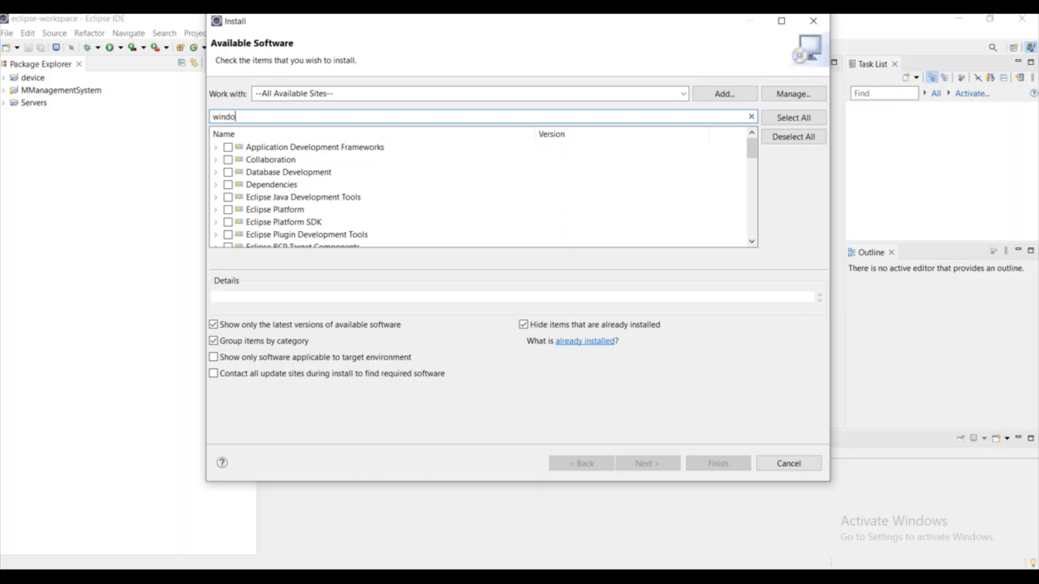
pyautogui.write('wbuilder')
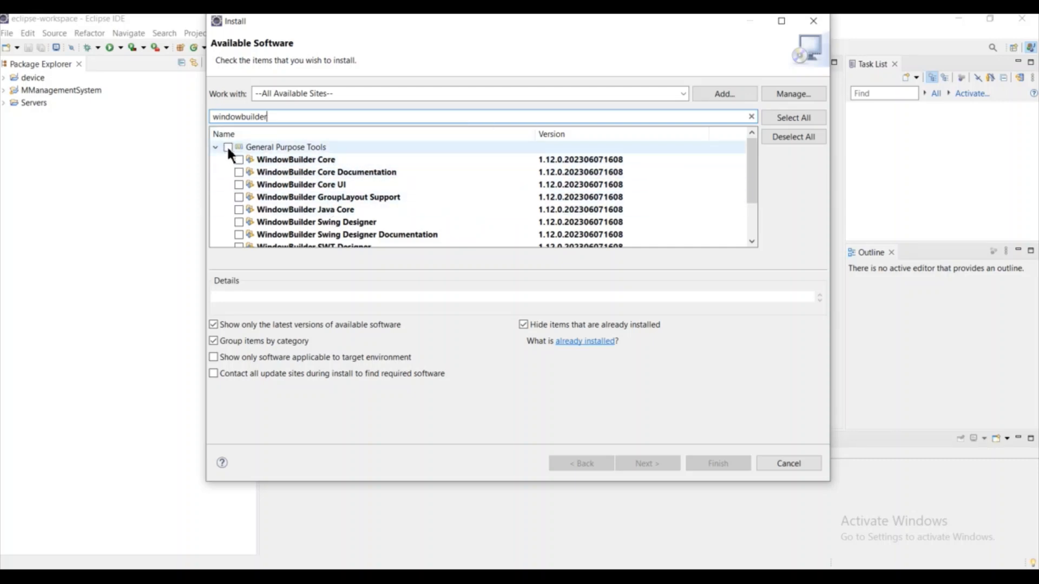
pyautogui.moveTo(301, 159)
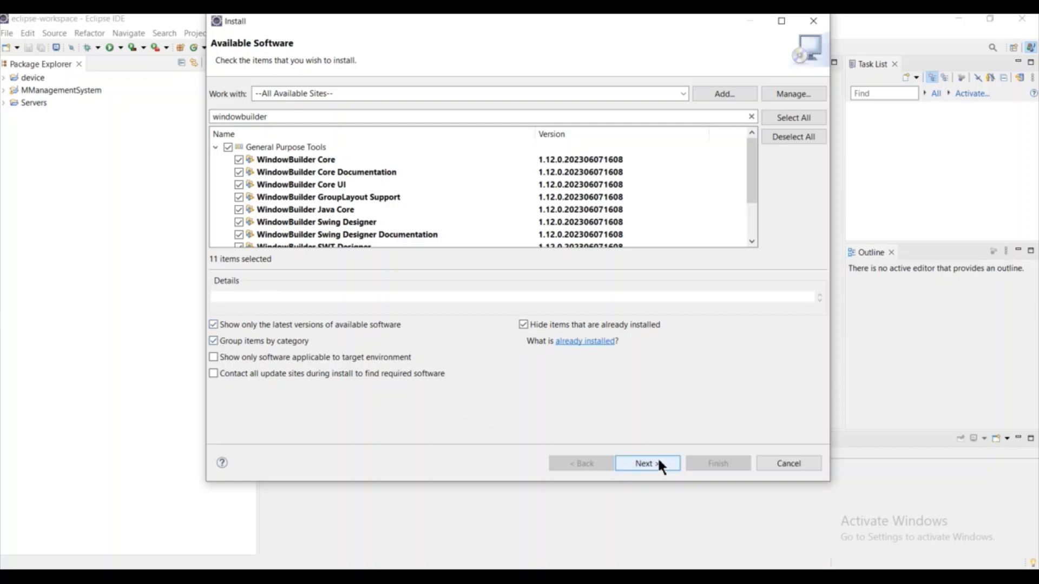
pyautogui.click(647, 463)
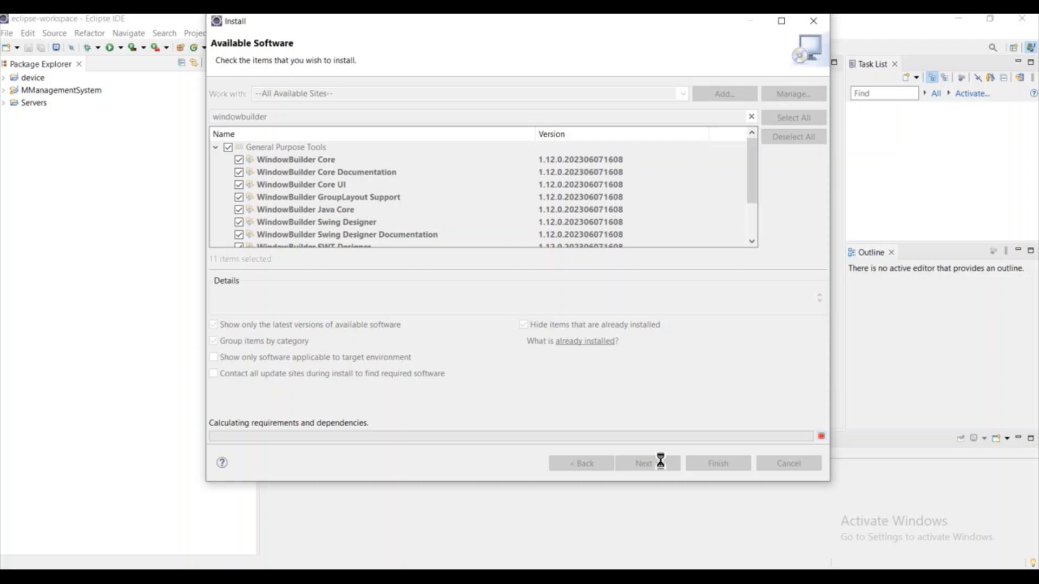
# - Get past Install Details, accept the license terms, and finish to start installing WindowBuilder
pyautogui.click(646, 463)
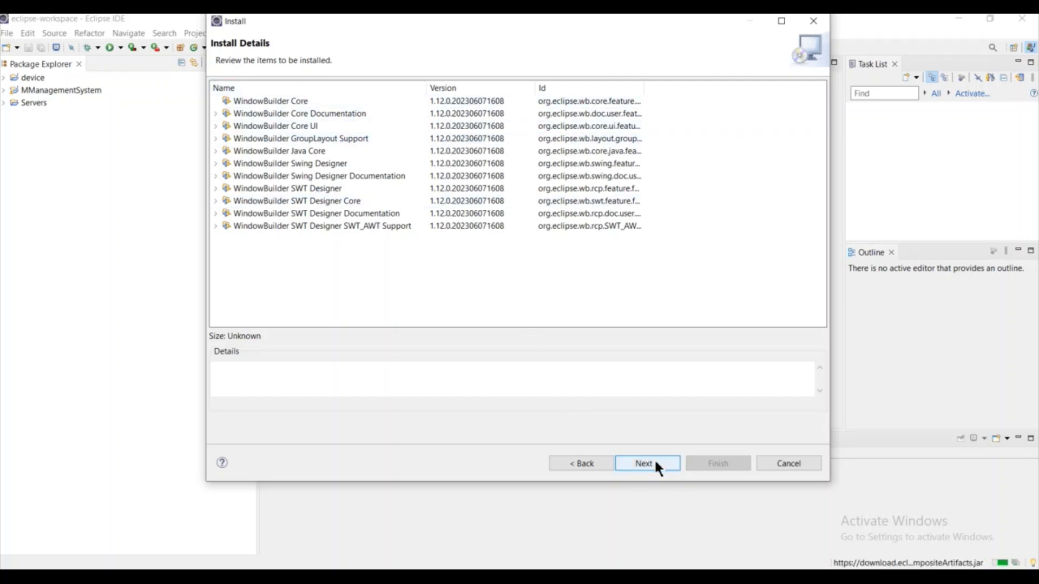
pyautogui.click(642, 463)
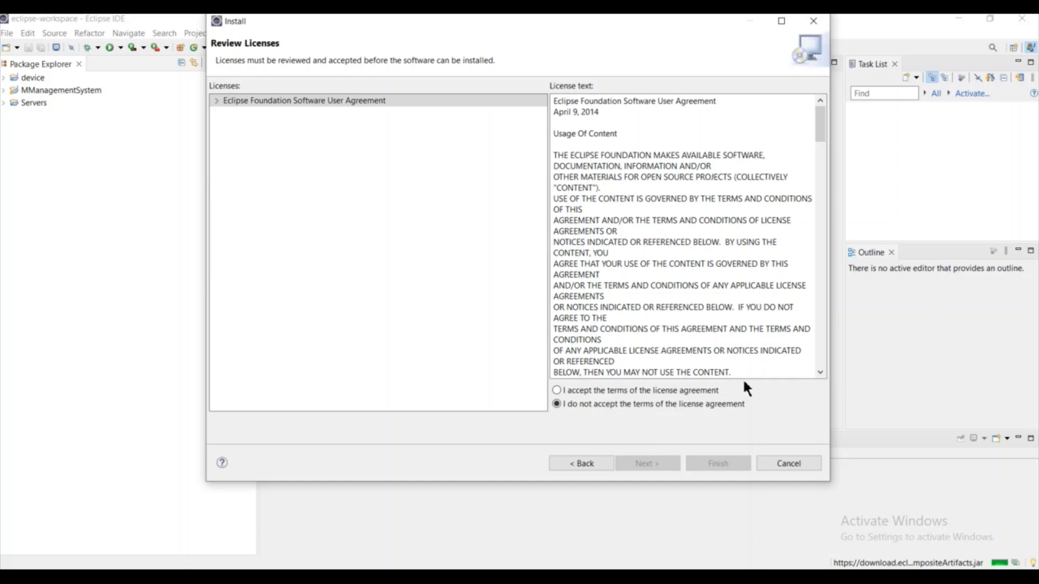
pyautogui.click(557, 390)
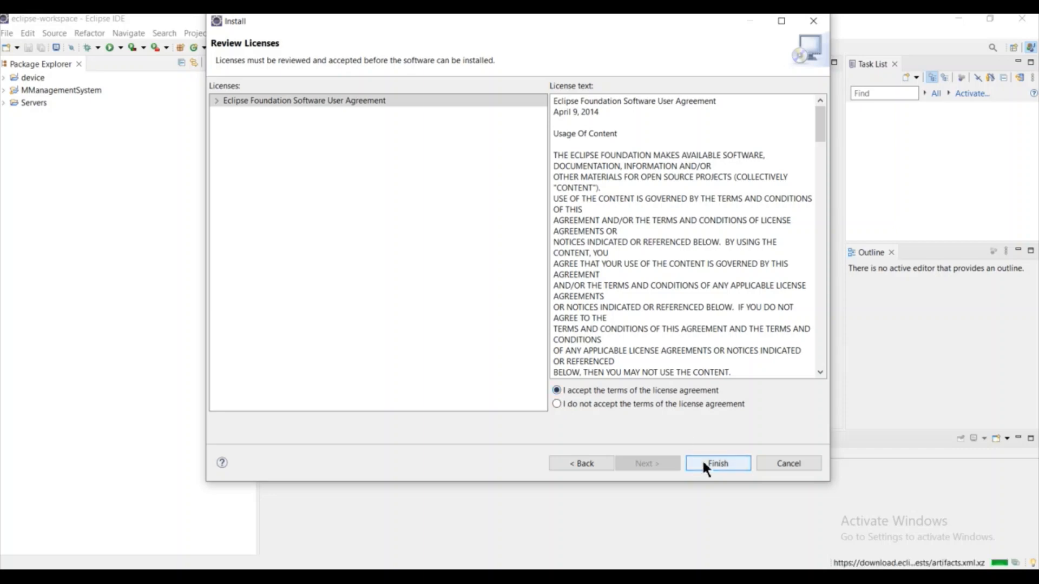
pyautogui.click(717, 463)
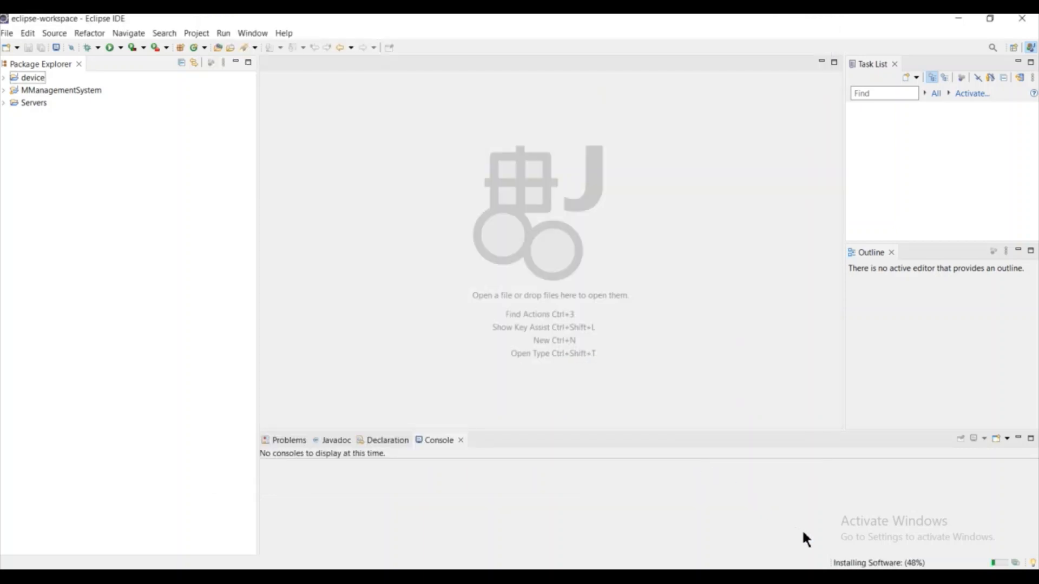
pyautogui.moveTo(864, 566)
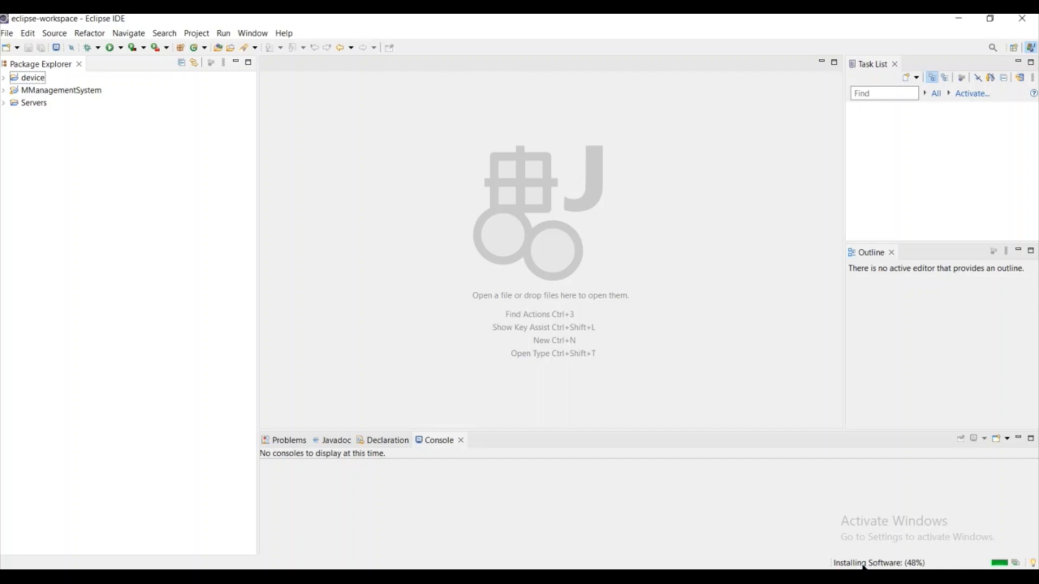
pyautogui.moveTo(507, 299)
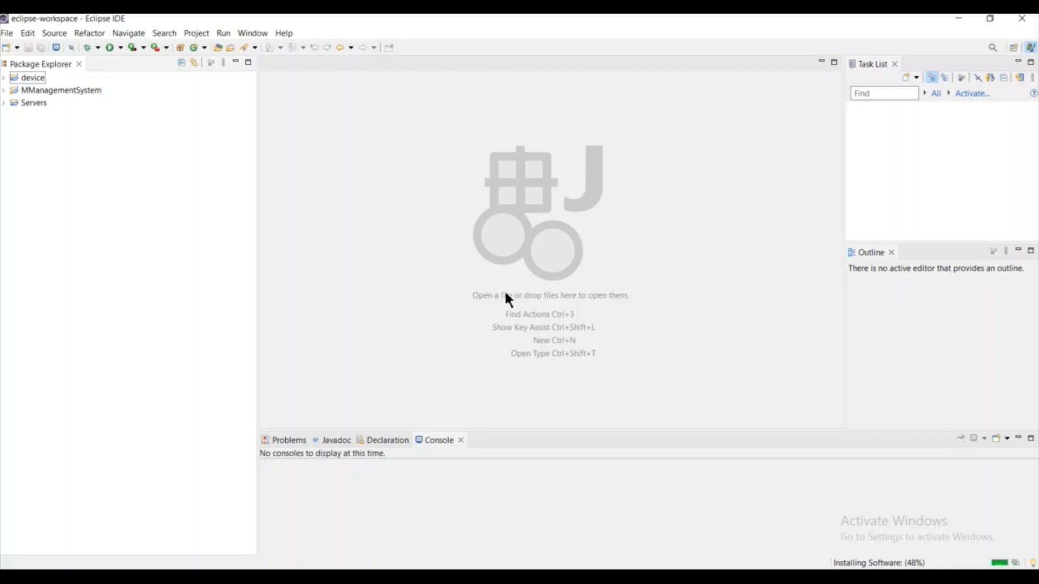
pyautogui.moveTo(371, 305)
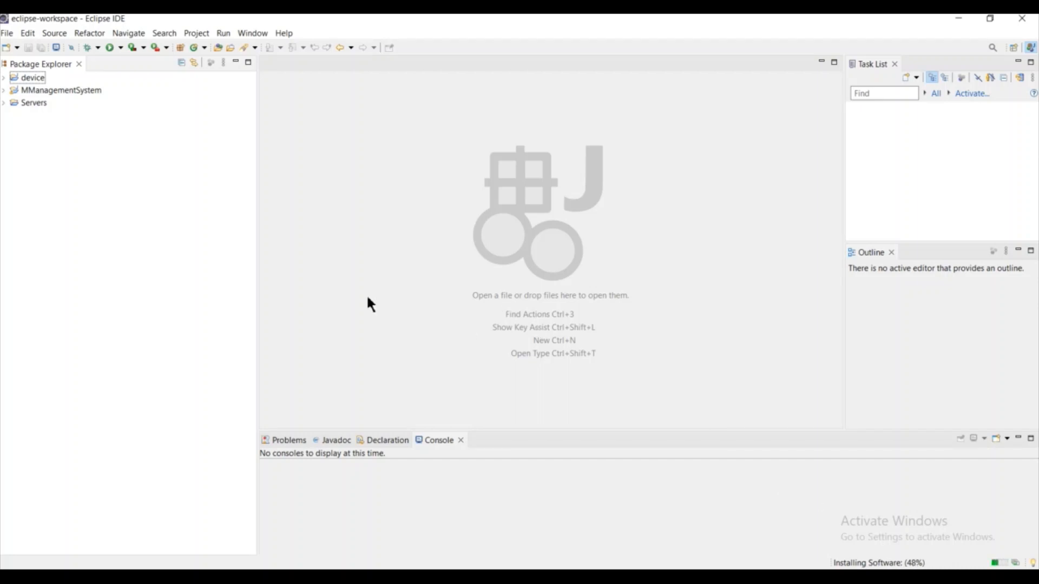
pyautogui.moveTo(701, 188)
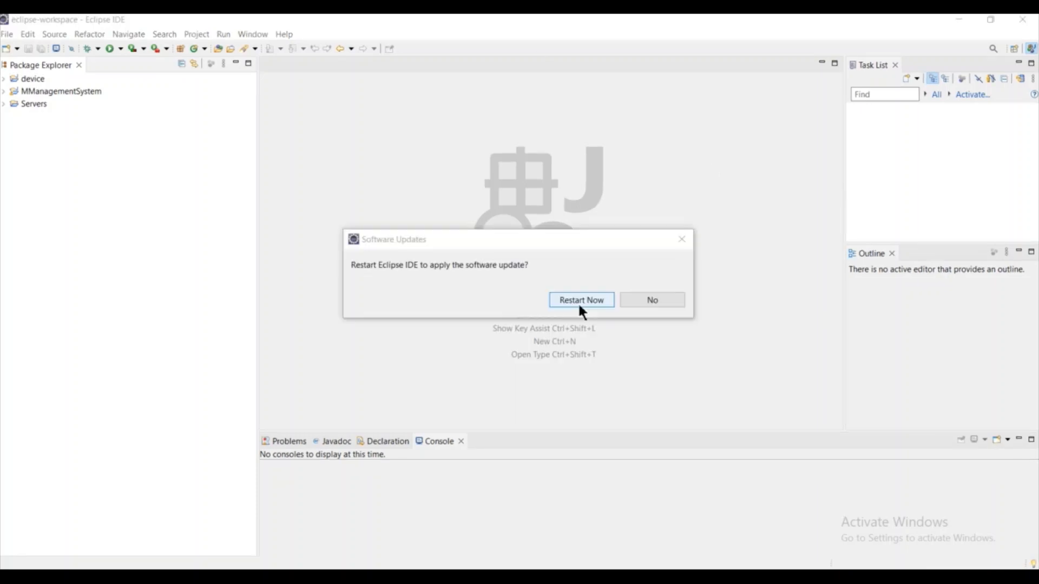
pyautogui.moveTo(581, 292)
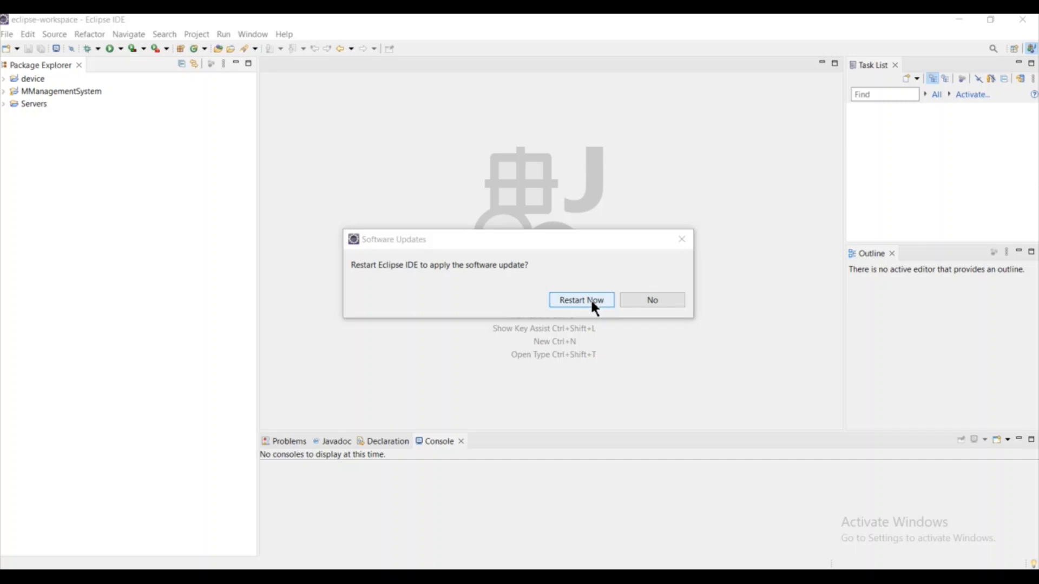
pyautogui.moveTo(571, 278)
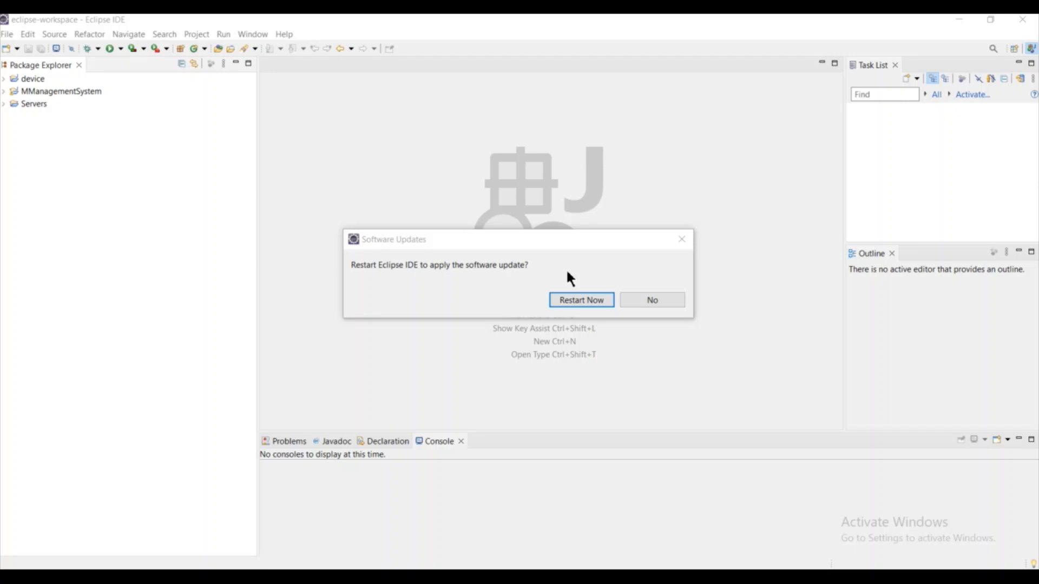
pyautogui.moveTo(581, 300)
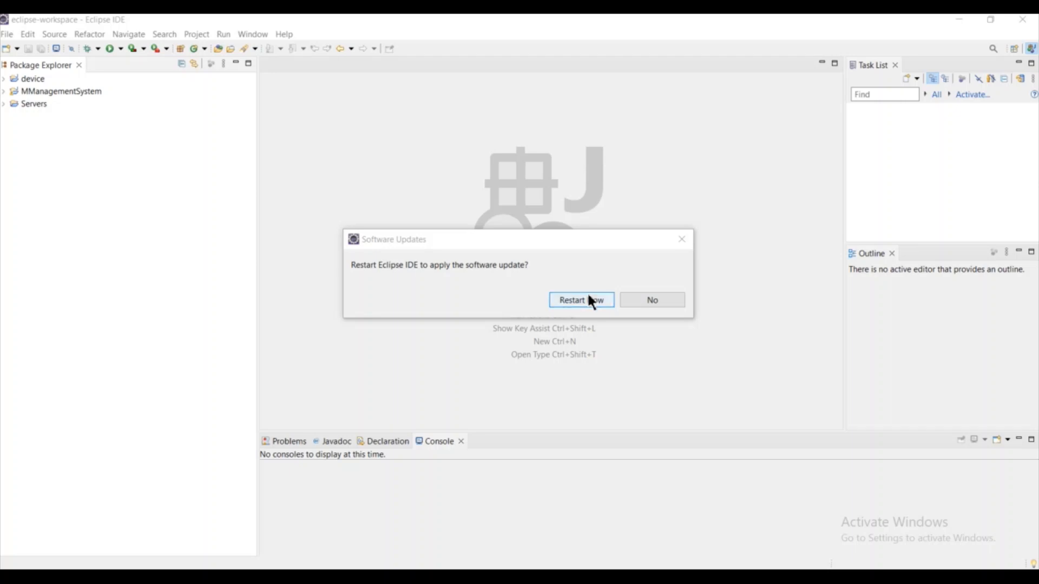
pyautogui.moveTo(592, 304)
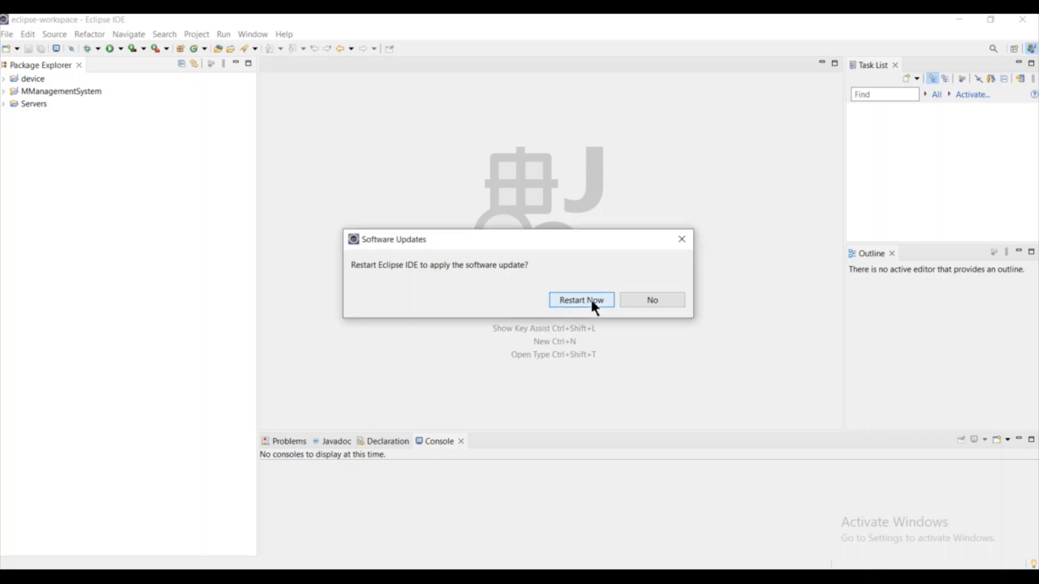
# - Choose Restart Now so Eclipse reloads with WindowBuilder installed
pyautogui.click(580, 299)
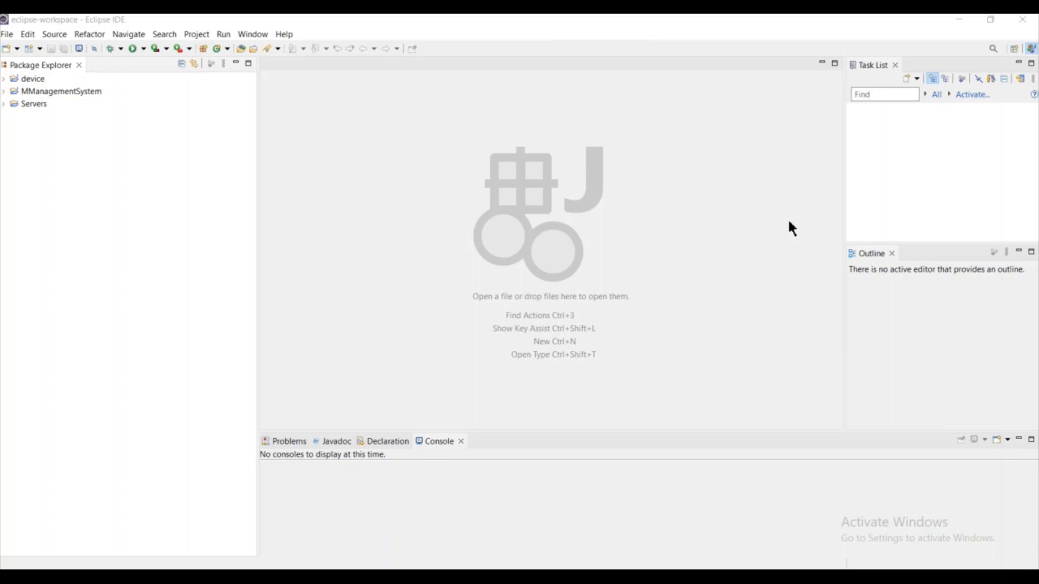
pyautogui.moveTo(954, 504)
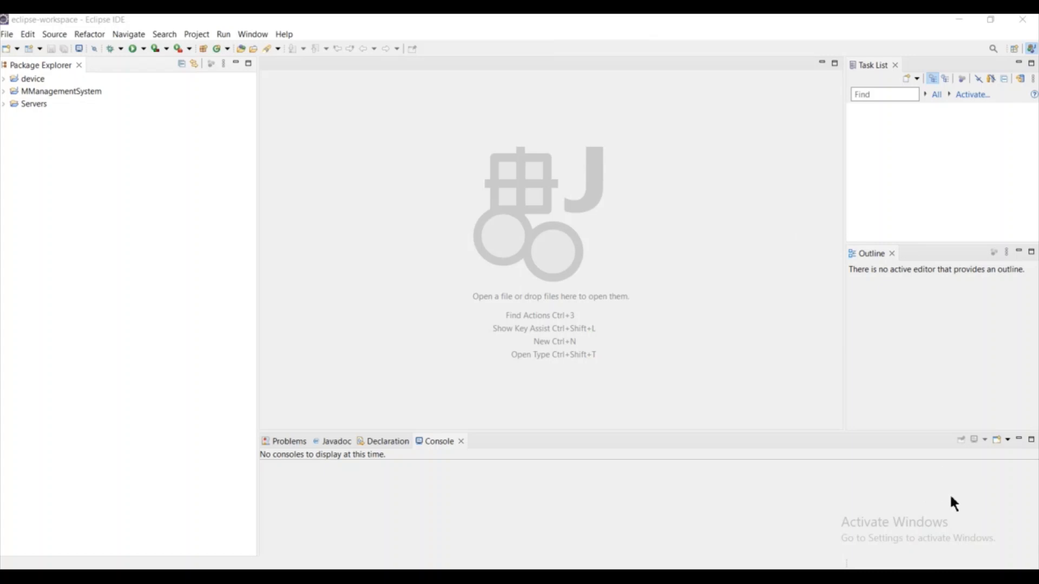
pyautogui.moveTo(760, 418)
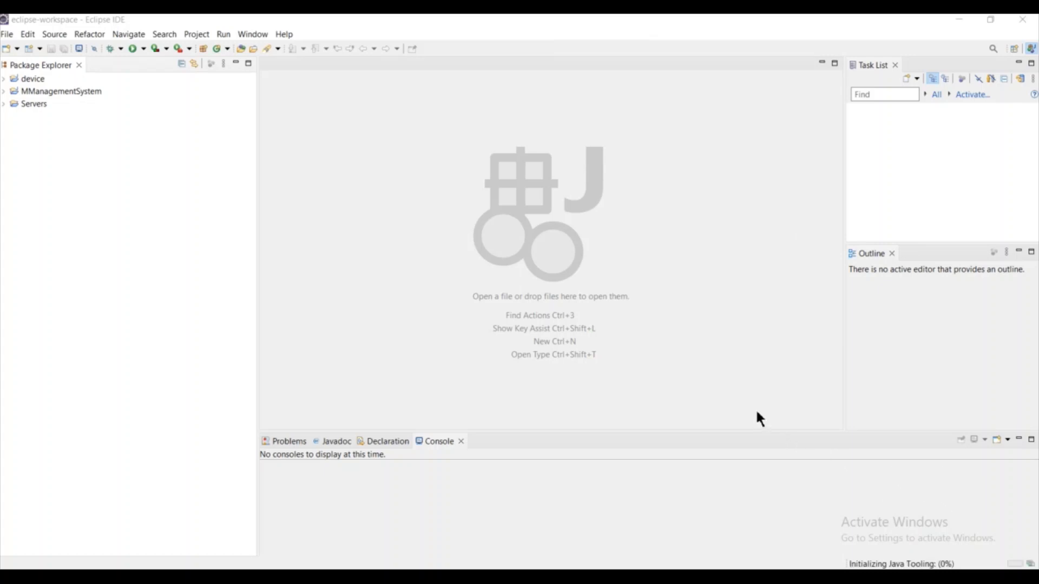
pyautogui.moveTo(541, 366)
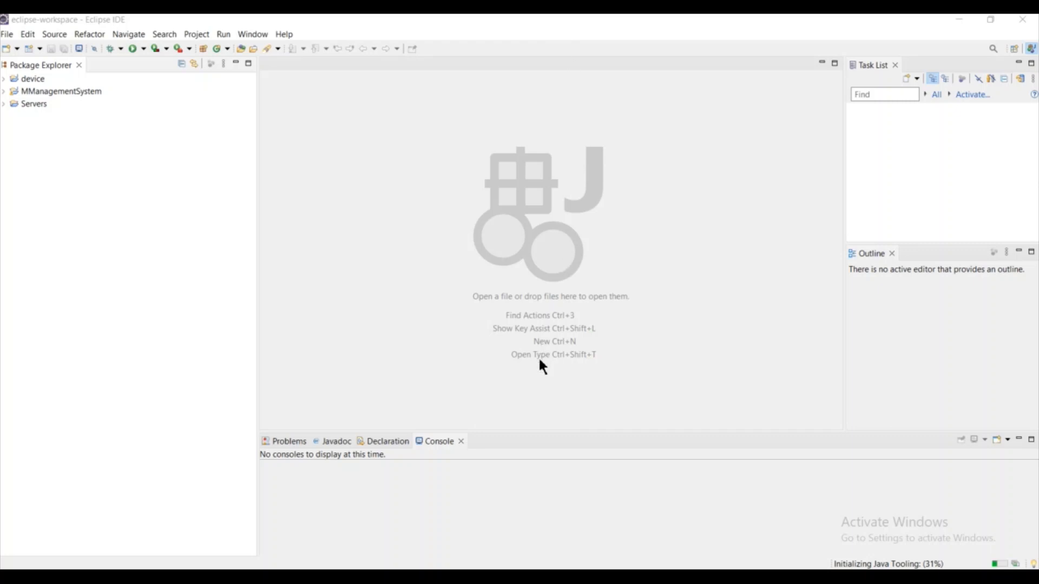
pyautogui.moveTo(423, 290)
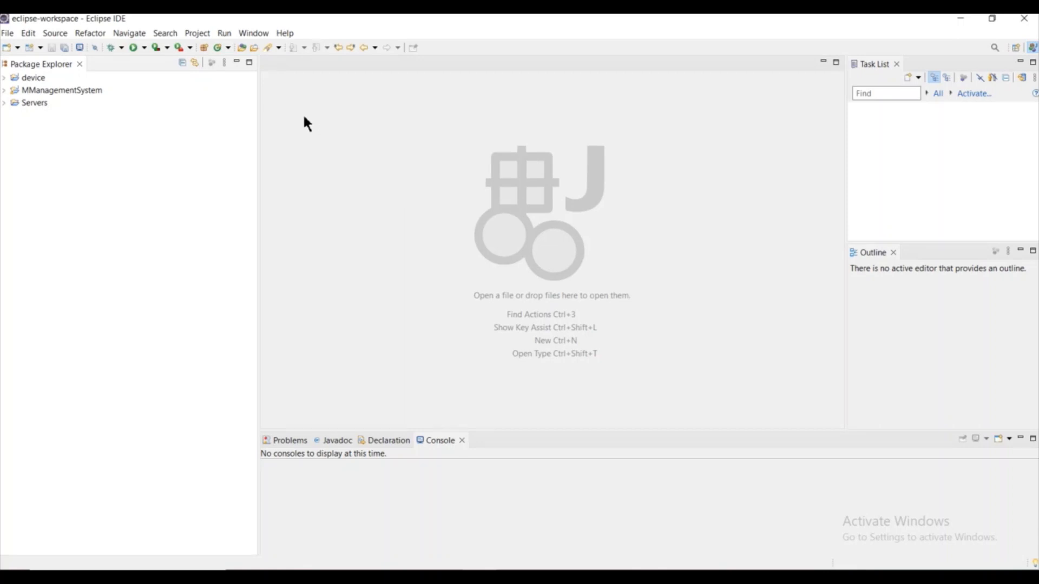
pyautogui.moveTo(116, 70)
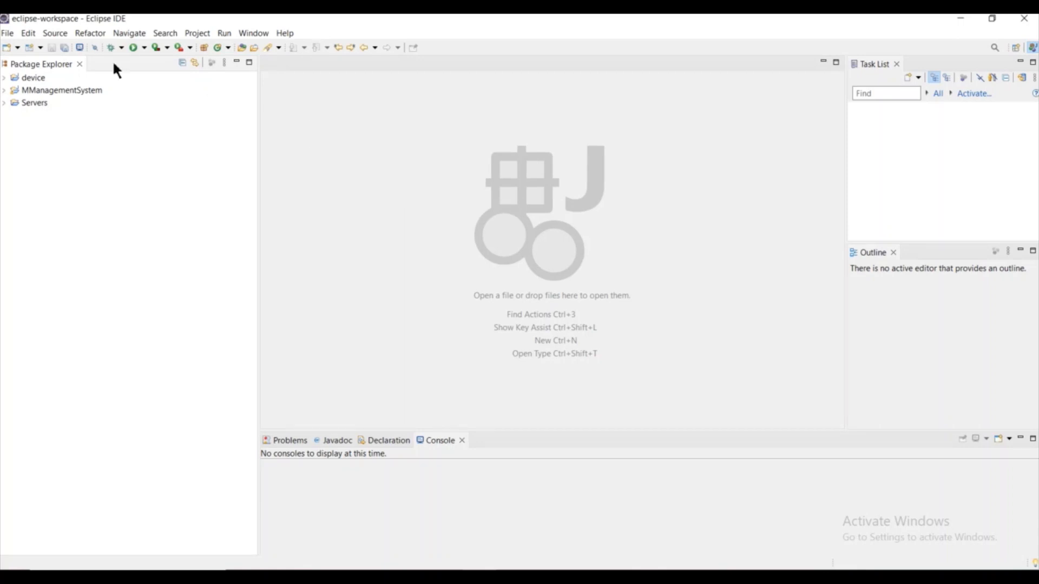
# - Launch the New Java Project wizard via File > New > Java Project
pyautogui.click(7, 33)
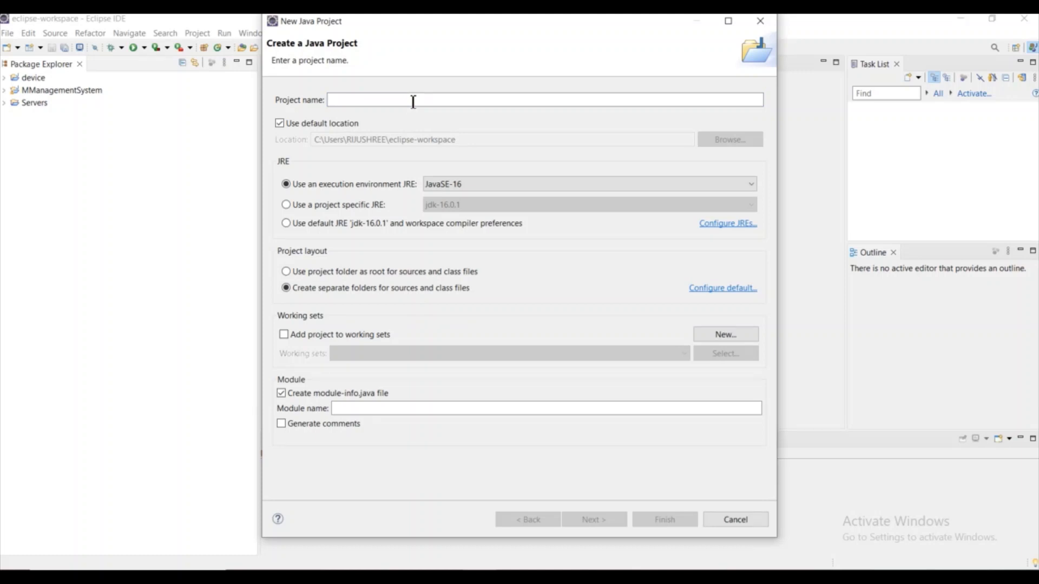
# - Name the project xyz without a module-info.java file and advance to Java Settings
pyautogui.write('xyz')
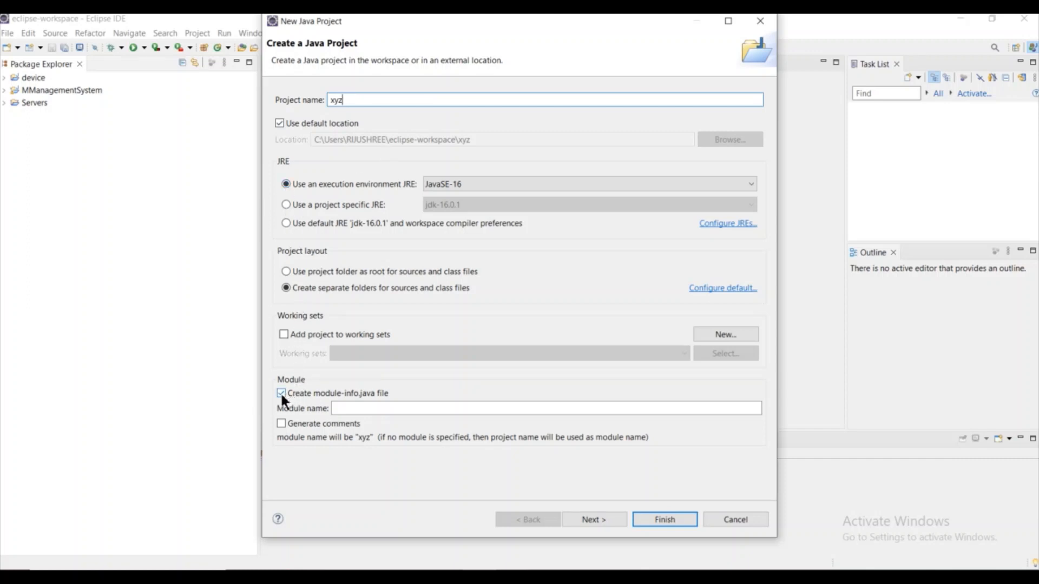
pyautogui.click(281, 392)
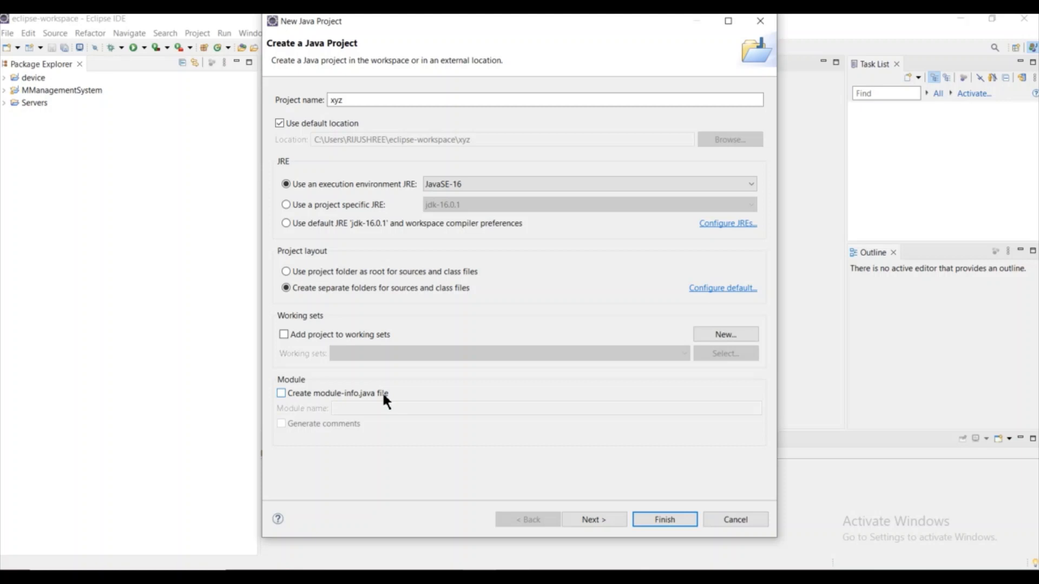
pyautogui.moveTo(592, 499)
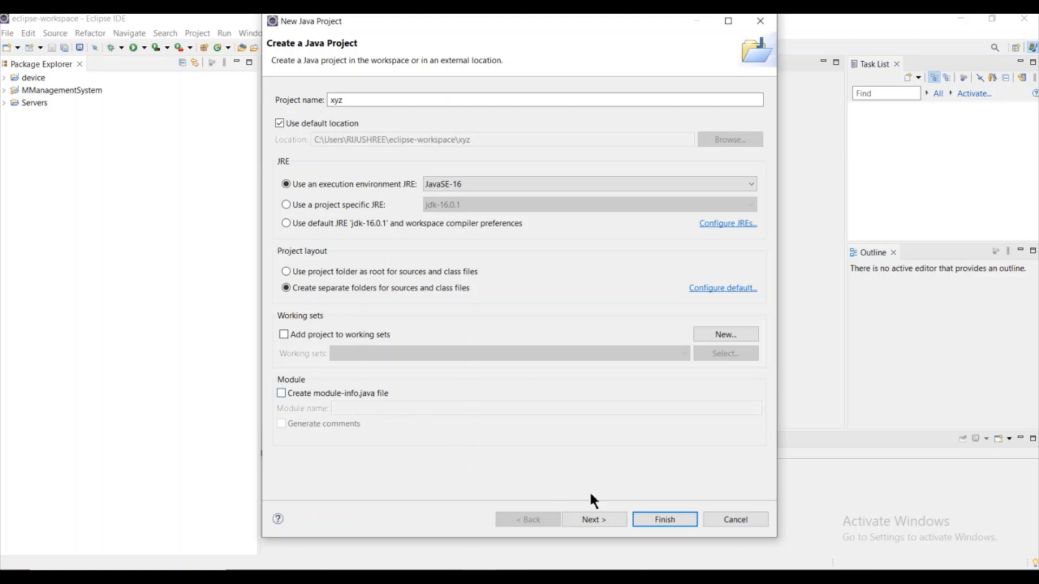
pyautogui.click(592, 520)
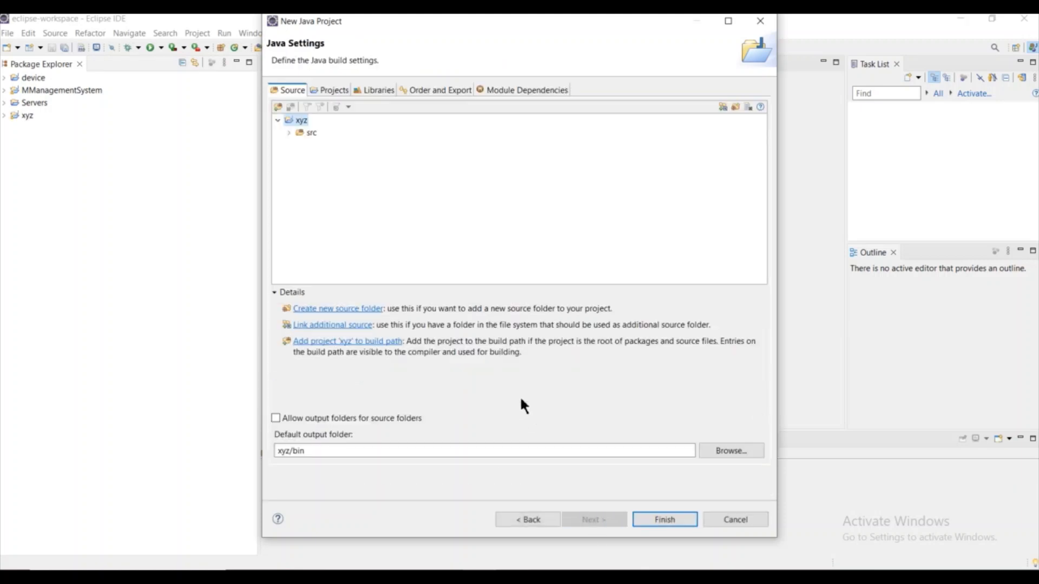
pyautogui.moveTo(663, 520)
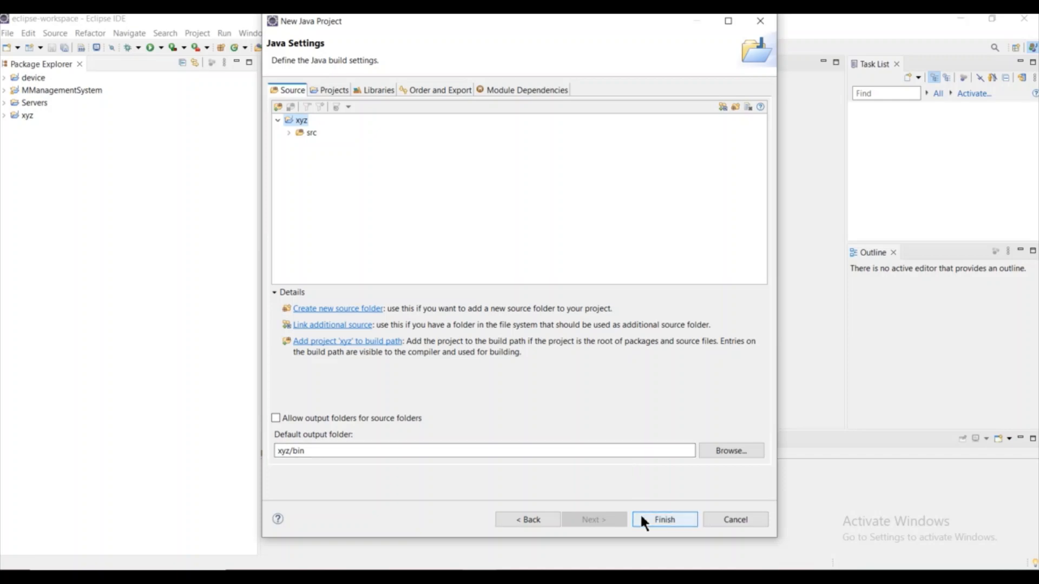
# - Finish creating project xyz, expand it, and bring up the src folder's context menu
pyautogui.click(663, 519)
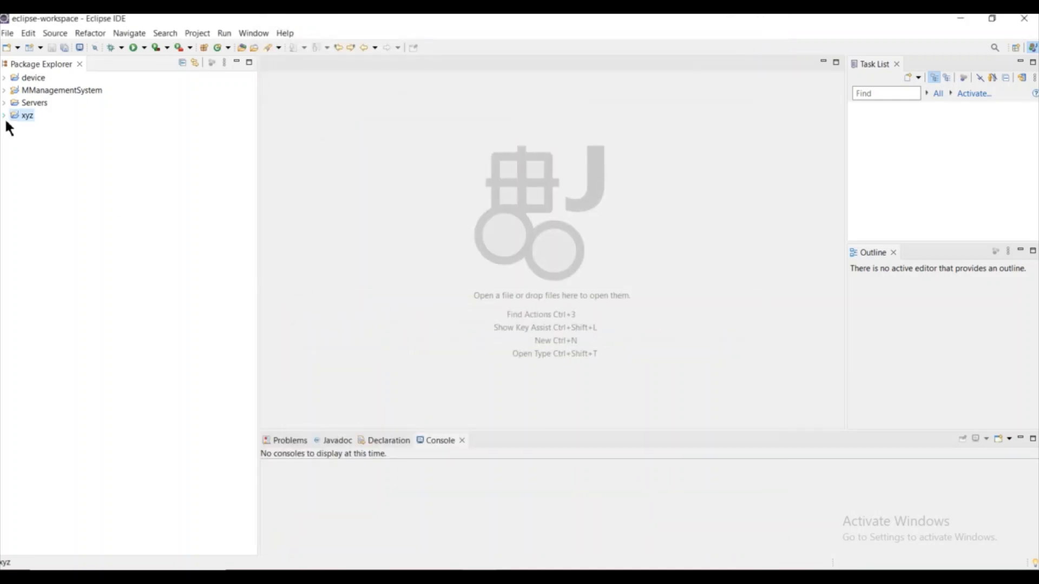
pyautogui.click(5, 114)
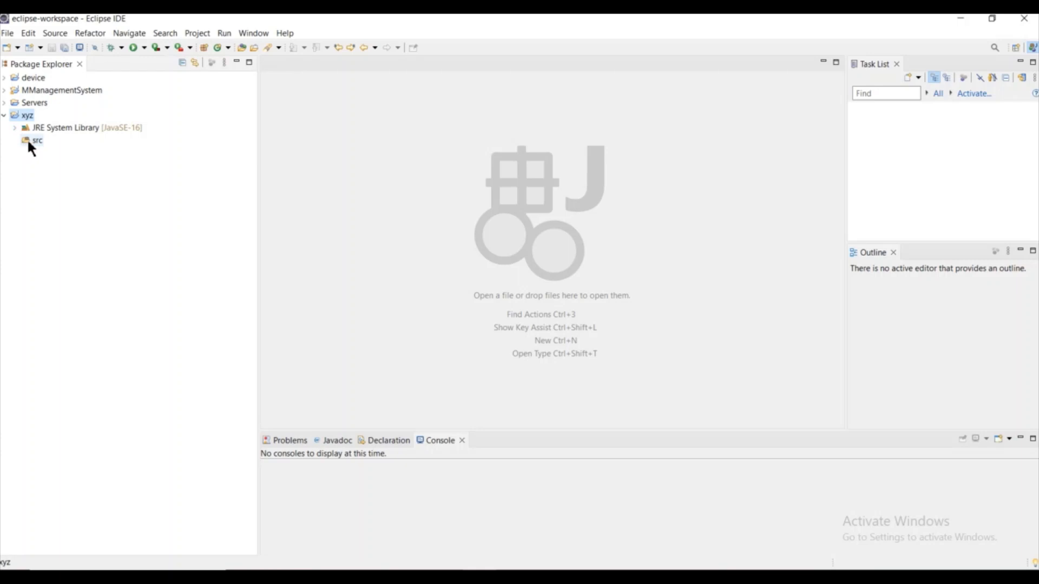
pyautogui.rightClick(36, 140)
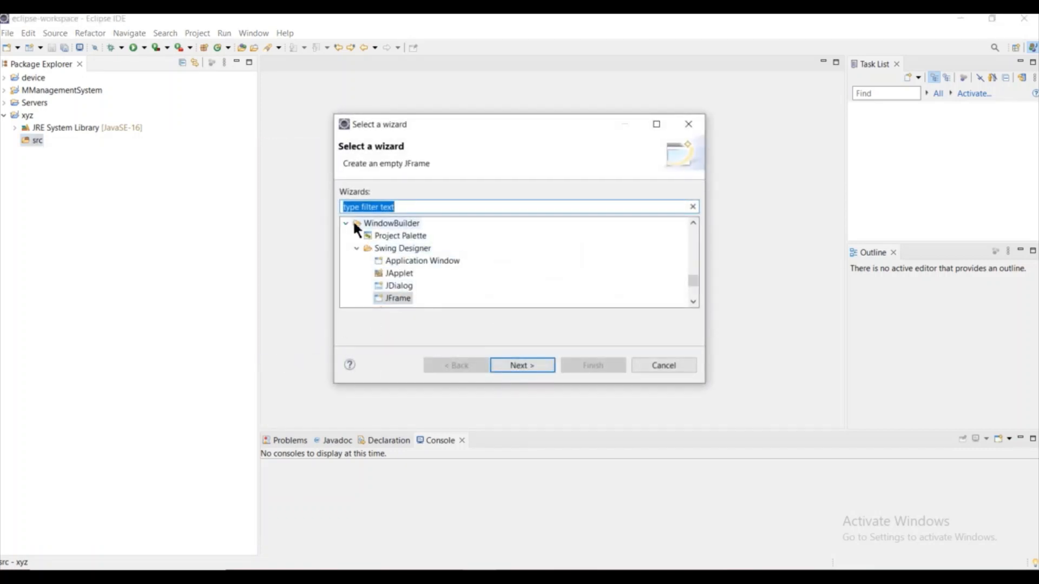
# - Pick the WindowBuilder > Swing Designer > JFrame wizard and continue to its details
pyautogui.click(345, 223)
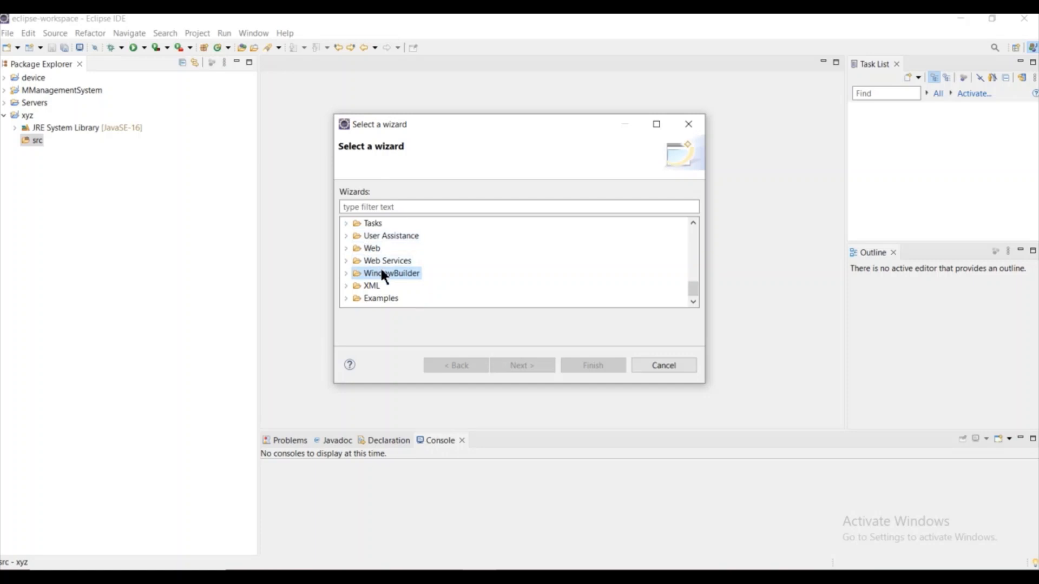
pyautogui.moveTo(389, 287)
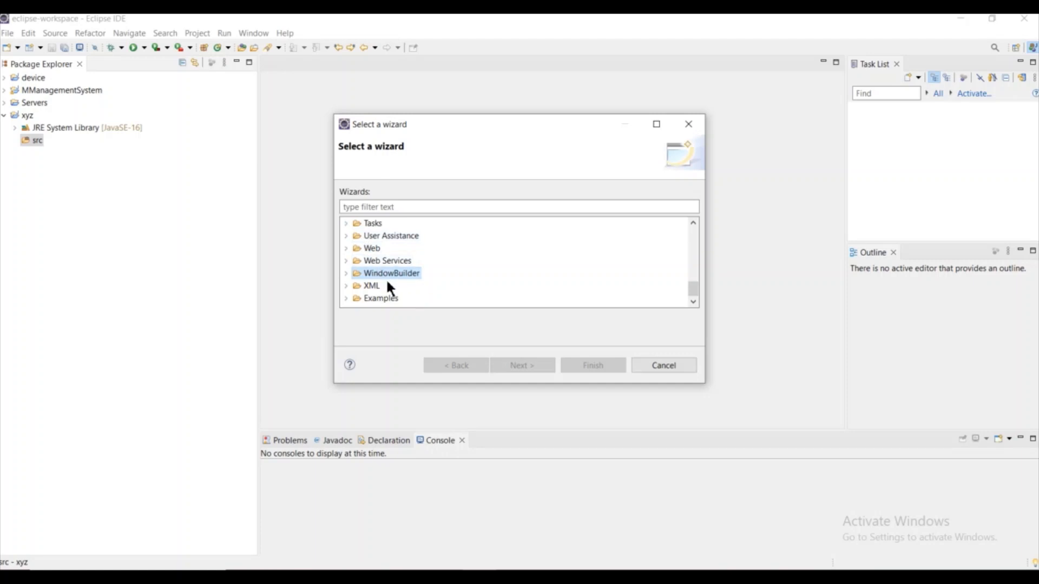
pyautogui.moveTo(363, 278)
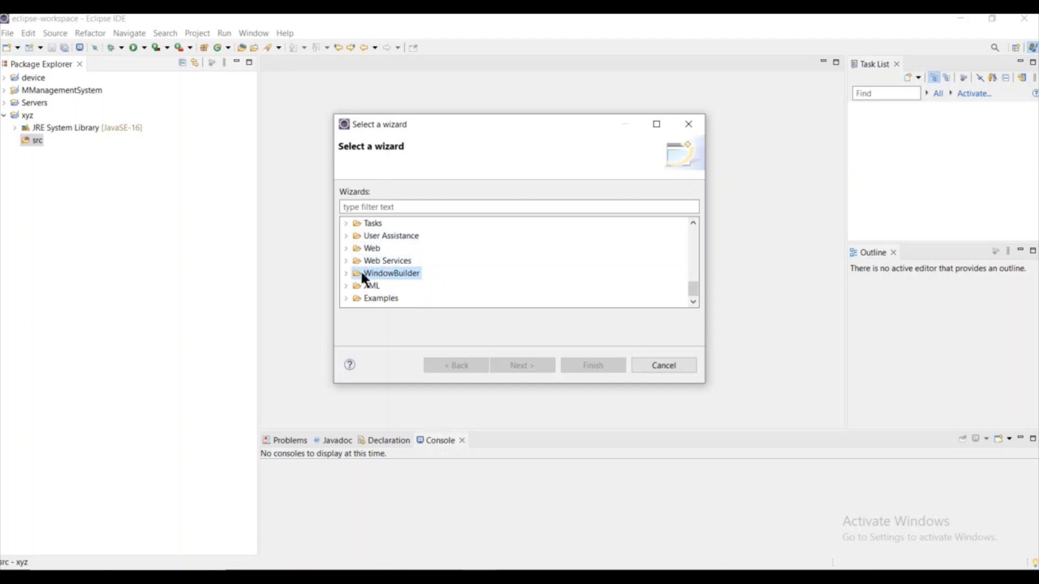
pyautogui.click(346, 272)
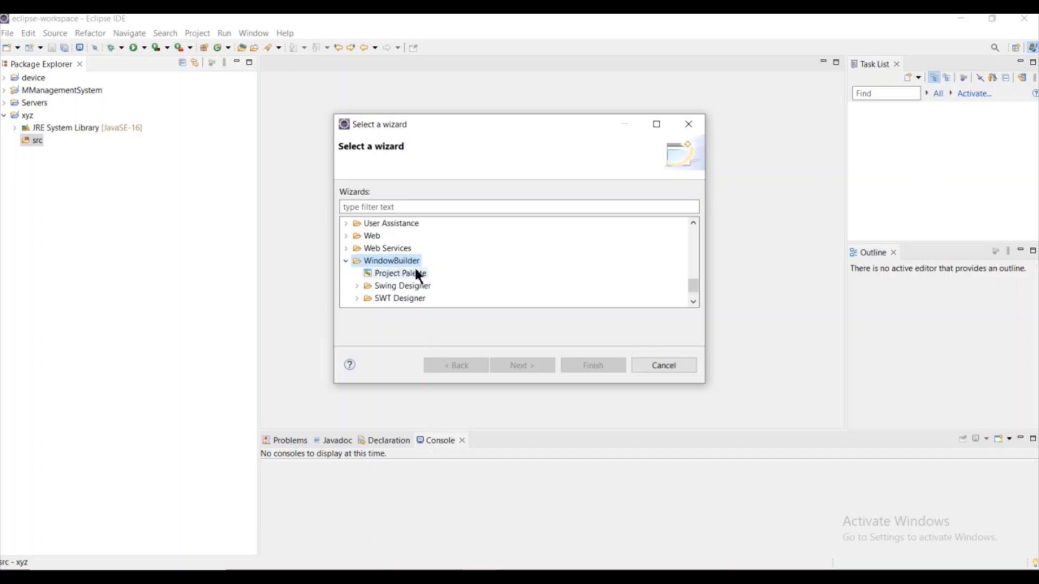
pyautogui.click(357, 286)
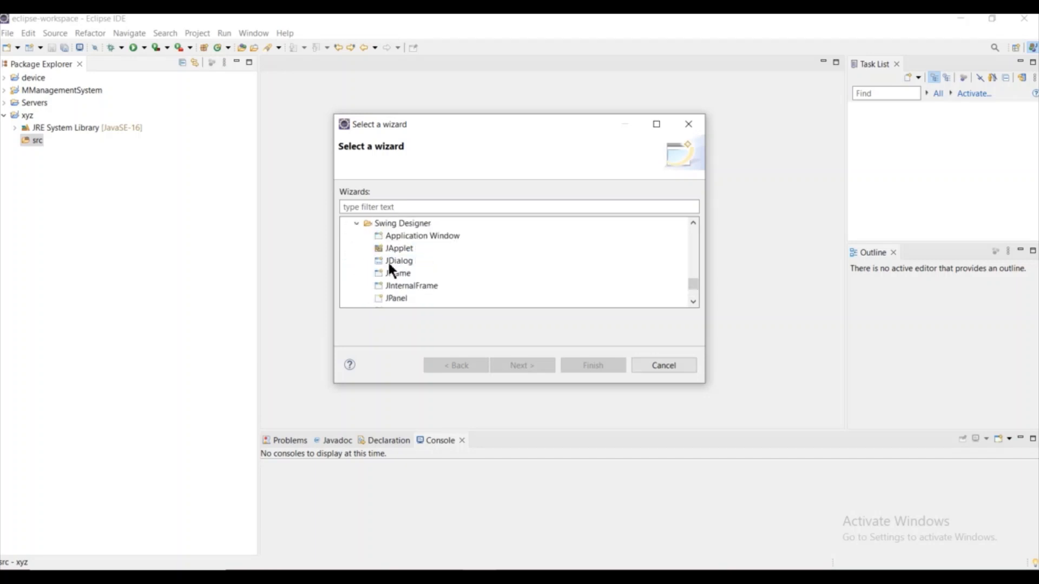
pyautogui.click(397, 272)
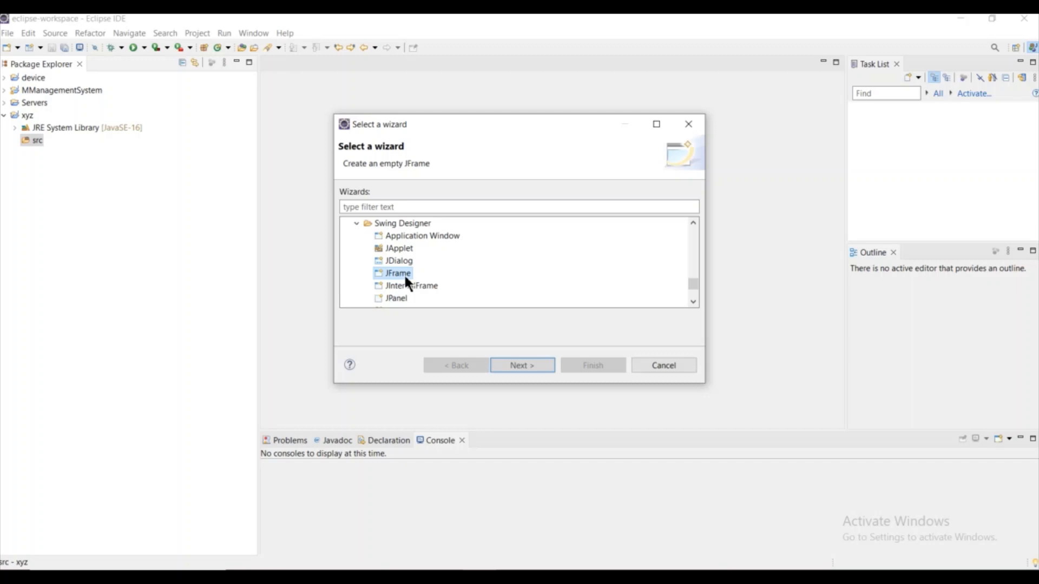
pyautogui.click(521, 365)
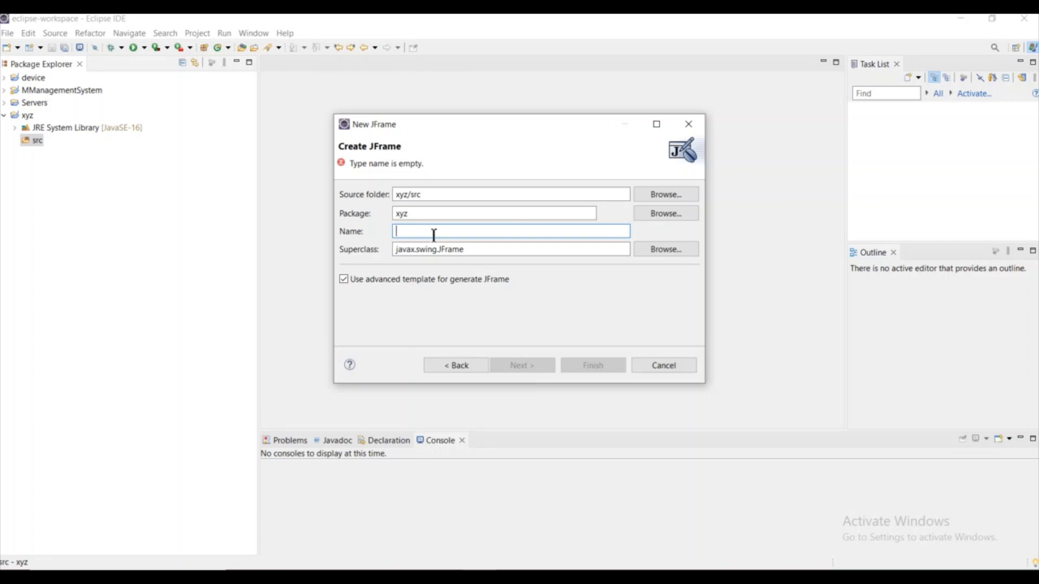
# - Name the JFrame class Mframe and generate it in package xyz
pyautogui.write('Mfram')
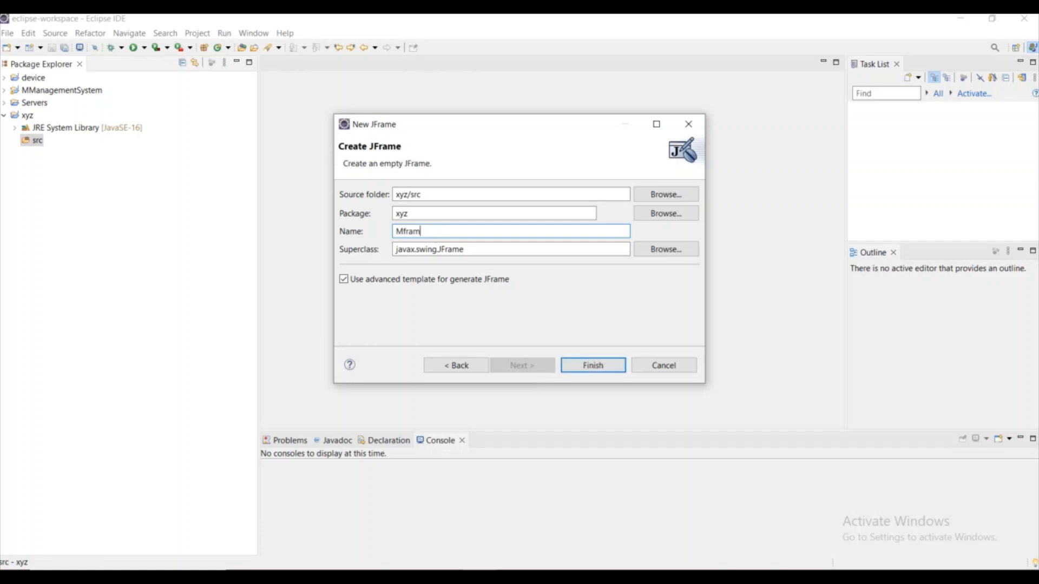
pyautogui.write('e')
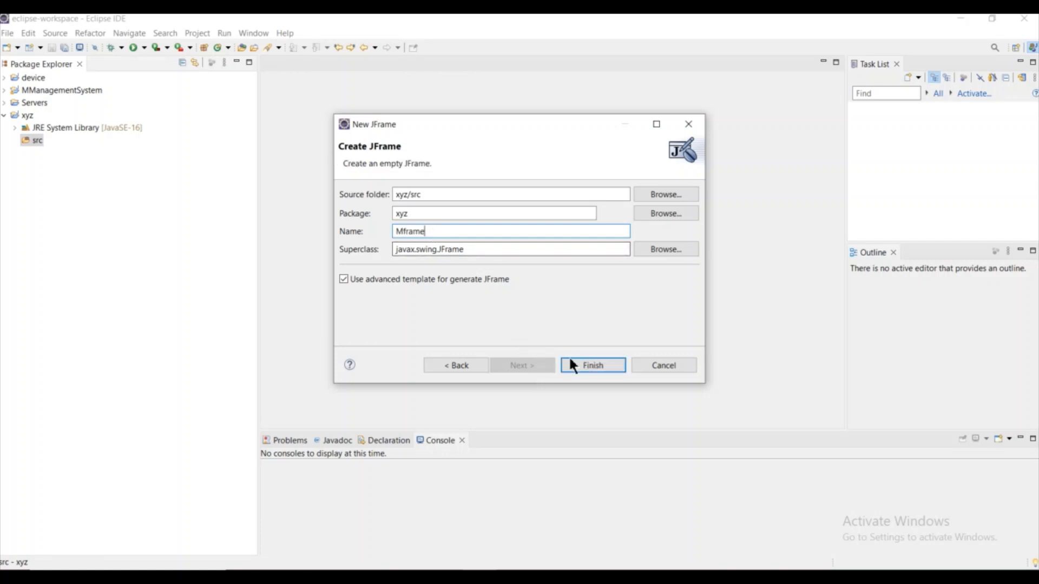
pyautogui.click(591, 365)
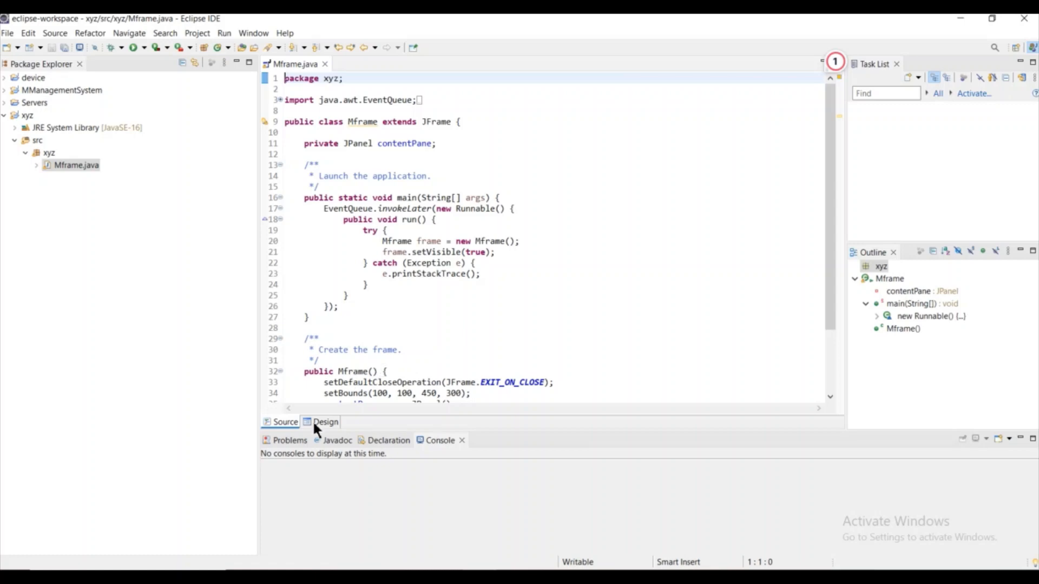
# - Switch Mframe to the Design view and scroll the Palette down to the Swing components
pyautogui.click(325, 422)
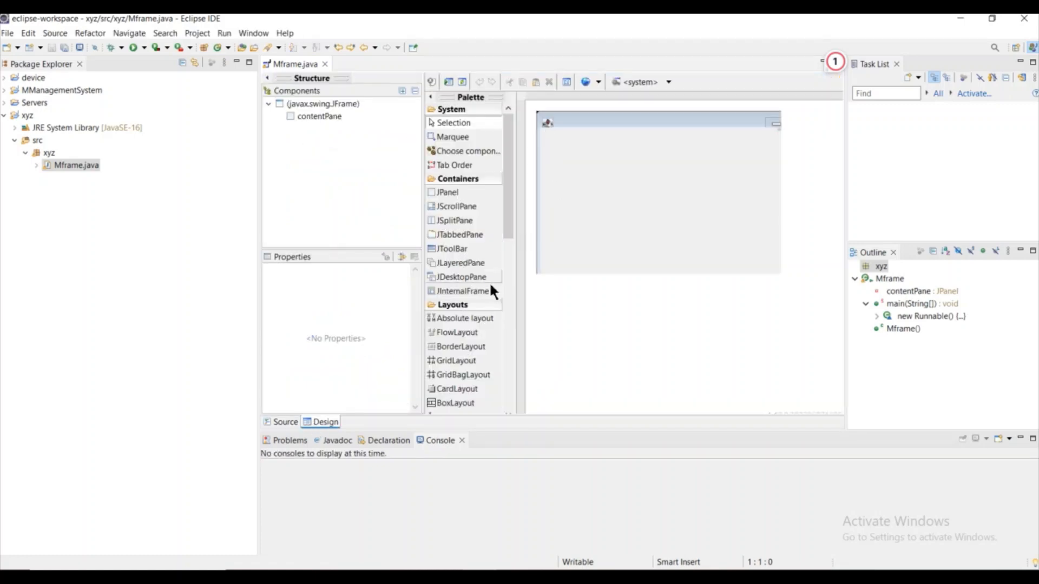
pyautogui.moveTo(534, 159)
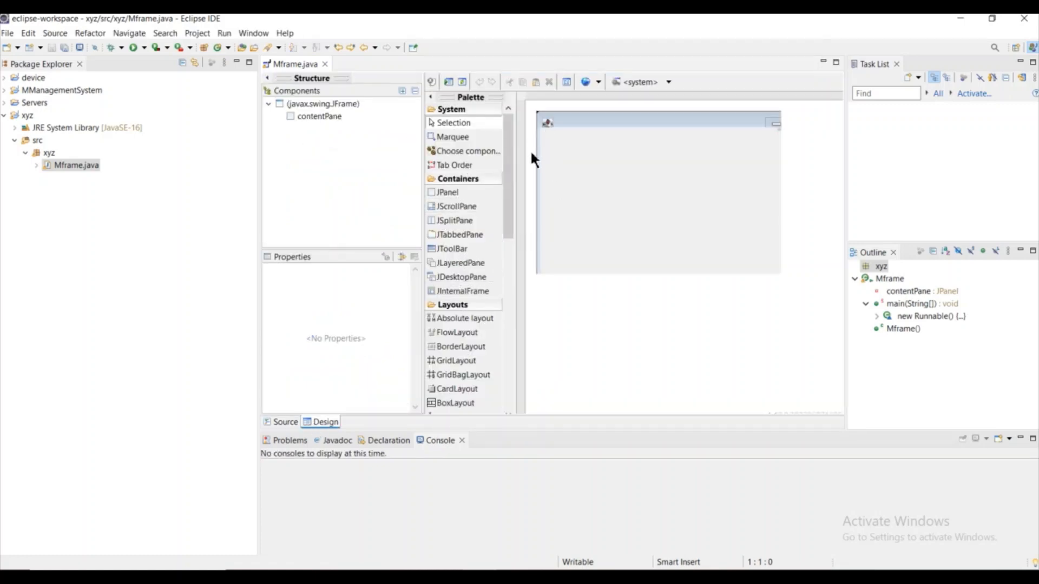
pyautogui.moveTo(566, 314)
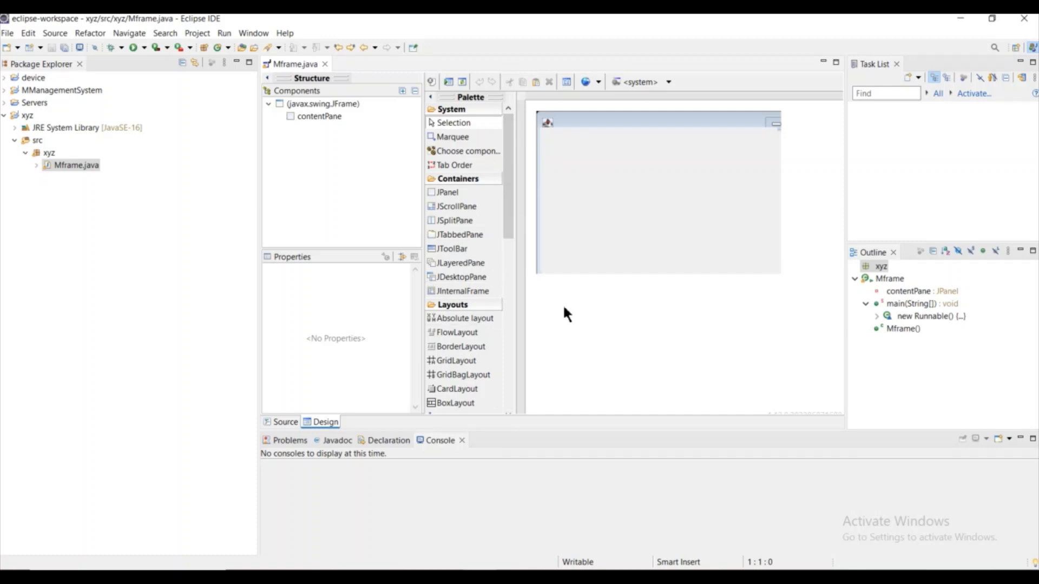
pyautogui.scroll(-3)
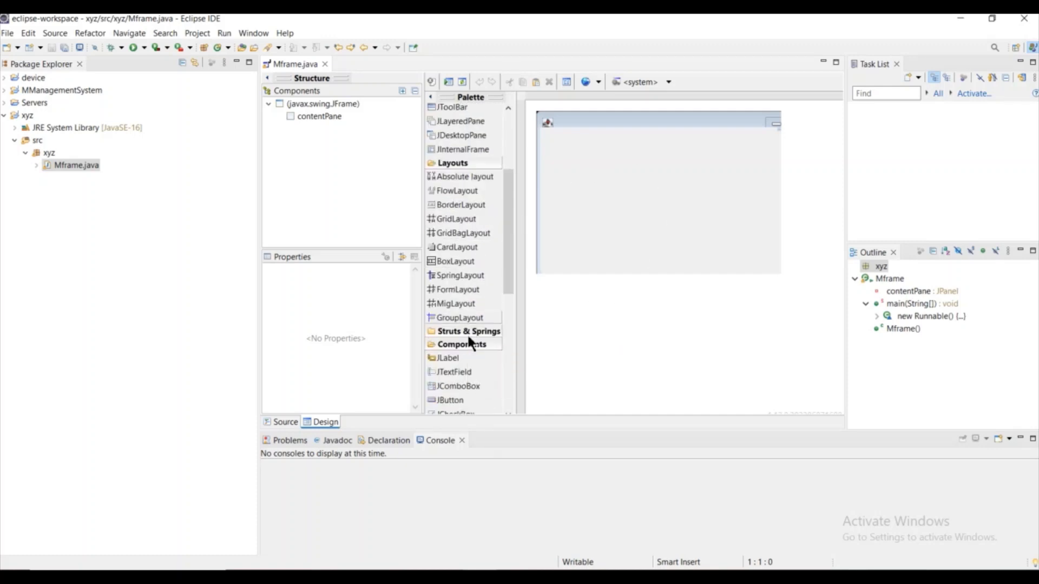
pyautogui.scroll(-3)
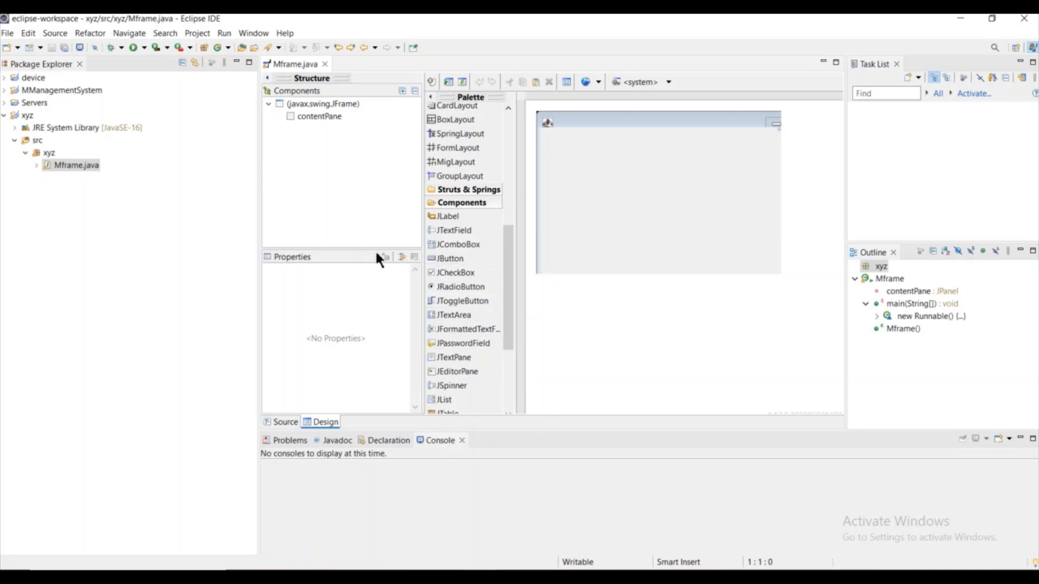
pyautogui.moveTo(452, 258)
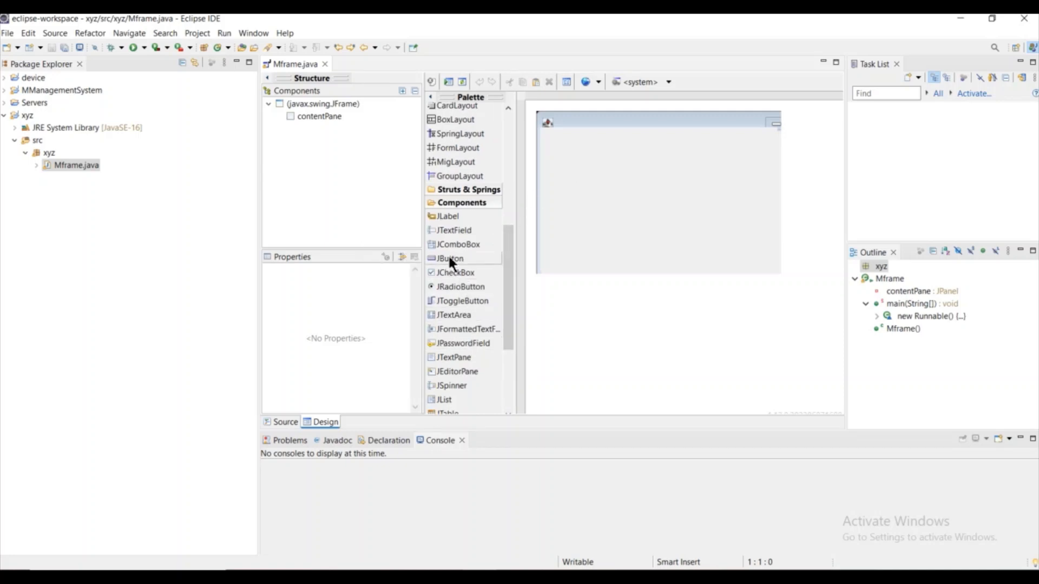
pyautogui.moveTo(622, 183)
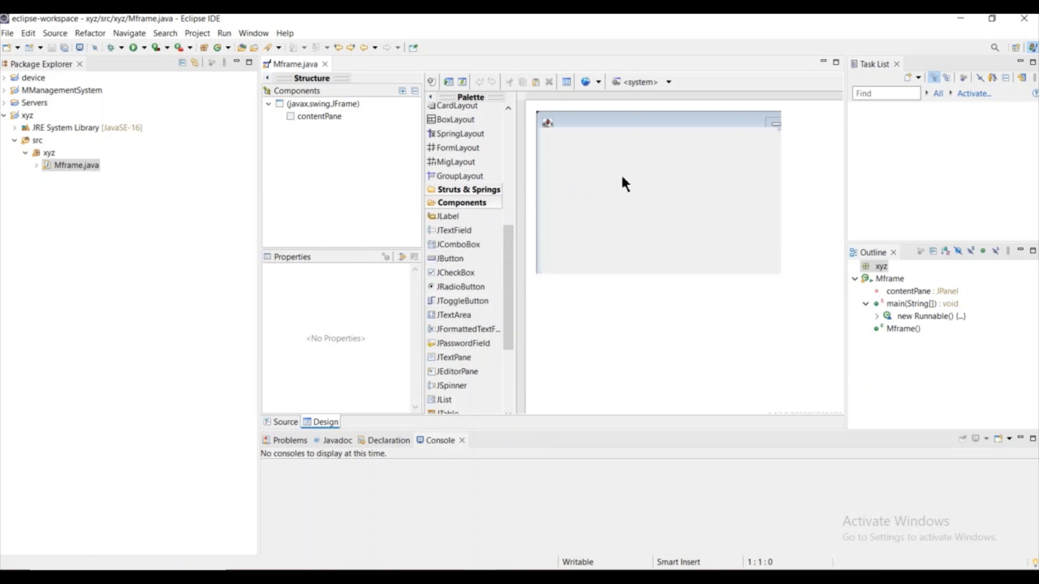
pyautogui.moveTo(450, 258)
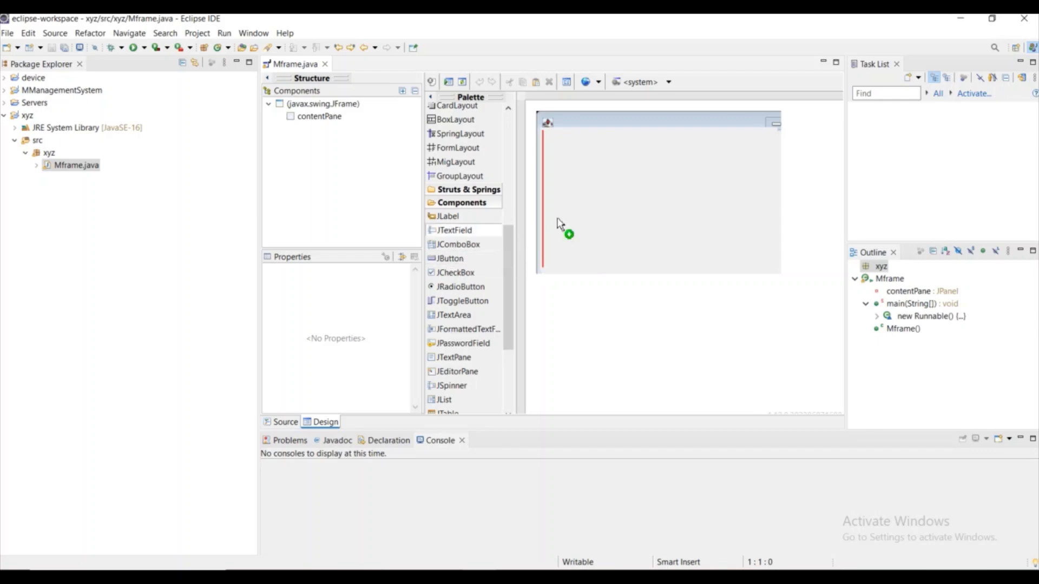
pyautogui.moveTo(596, 239)
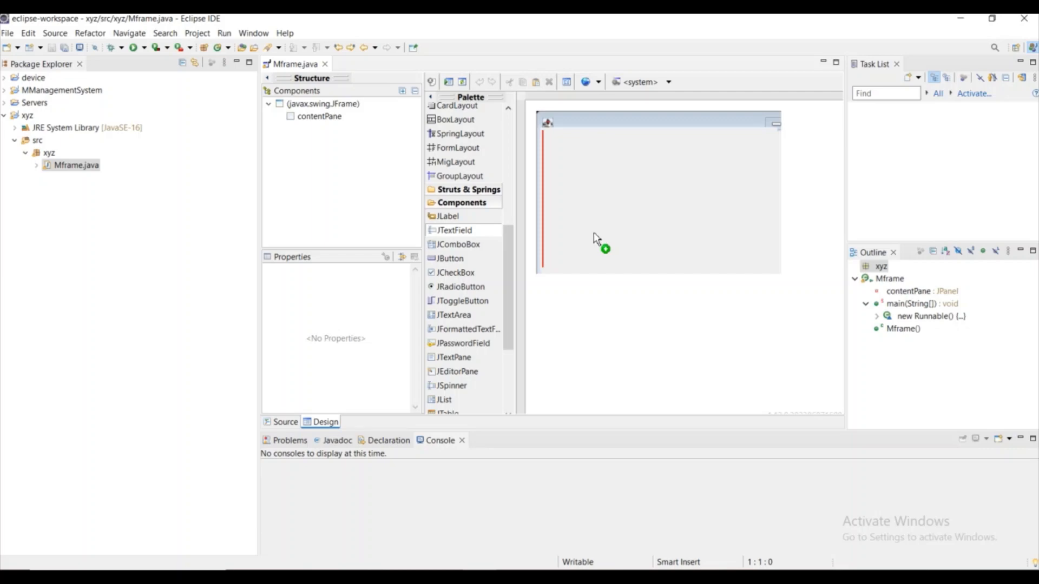
# - Place a JTextField and a 'New button' JButton near the top of the frame
pyautogui.click(658, 137)
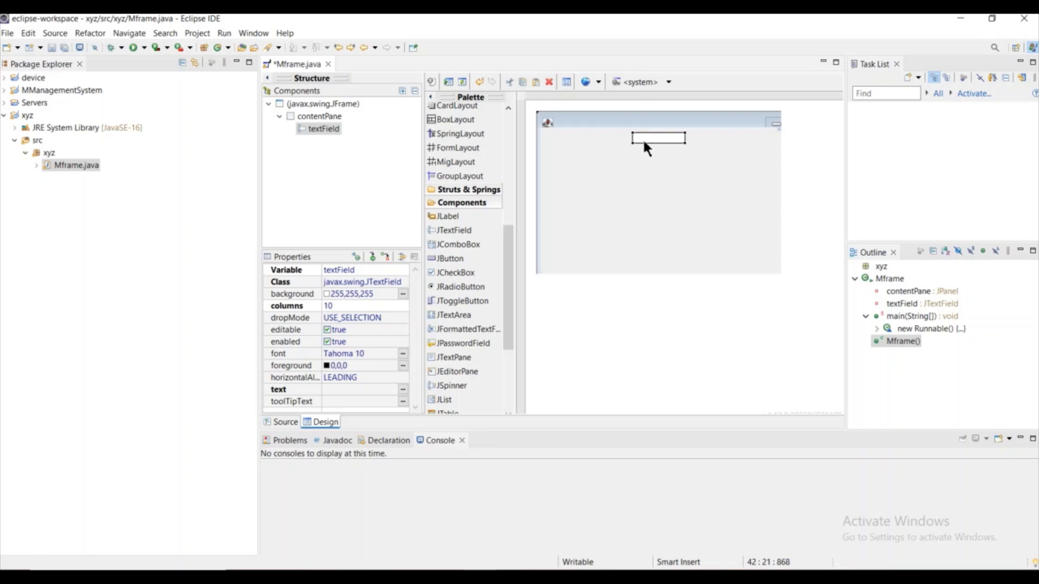
pyautogui.moveTo(552, 175)
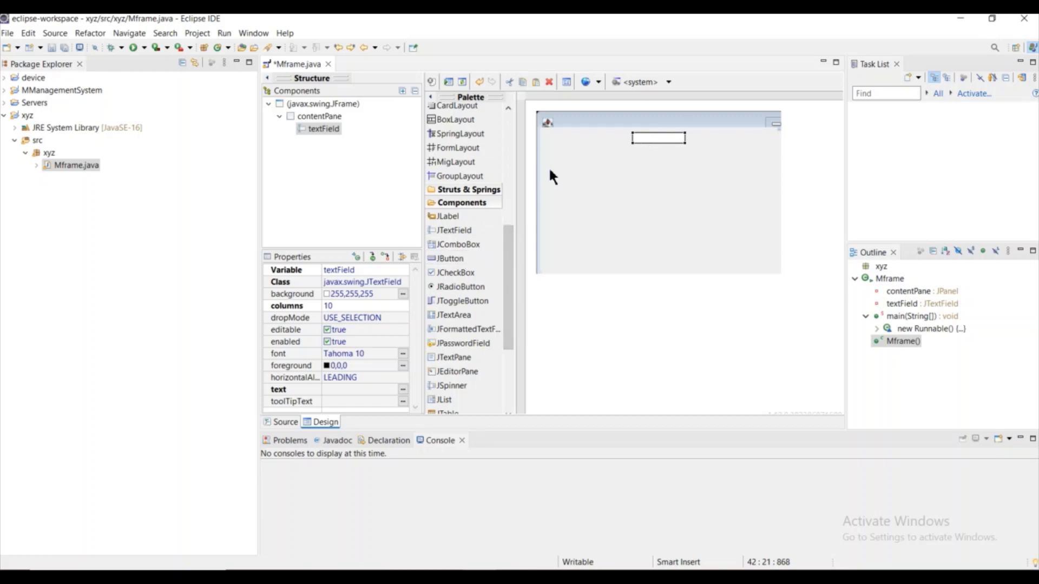
pyautogui.moveTo(451, 258)
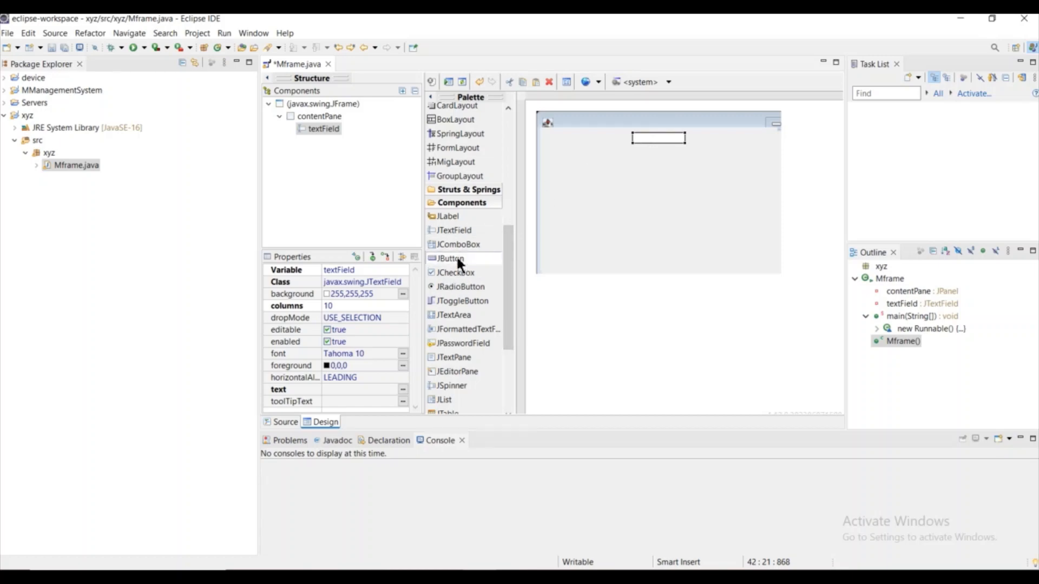
pyautogui.moveTo(451, 259)
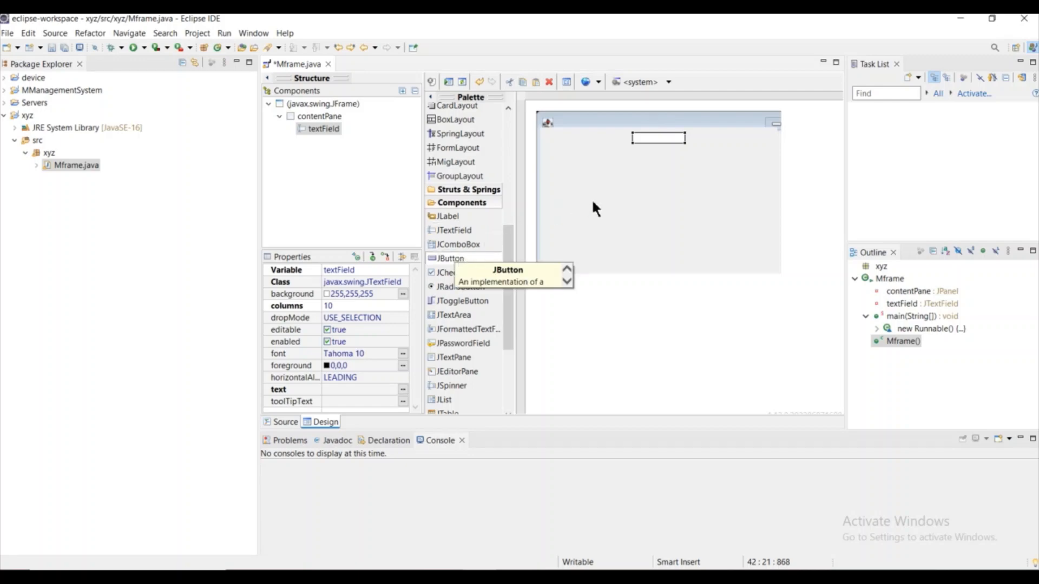
pyautogui.moveTo(626, 218)
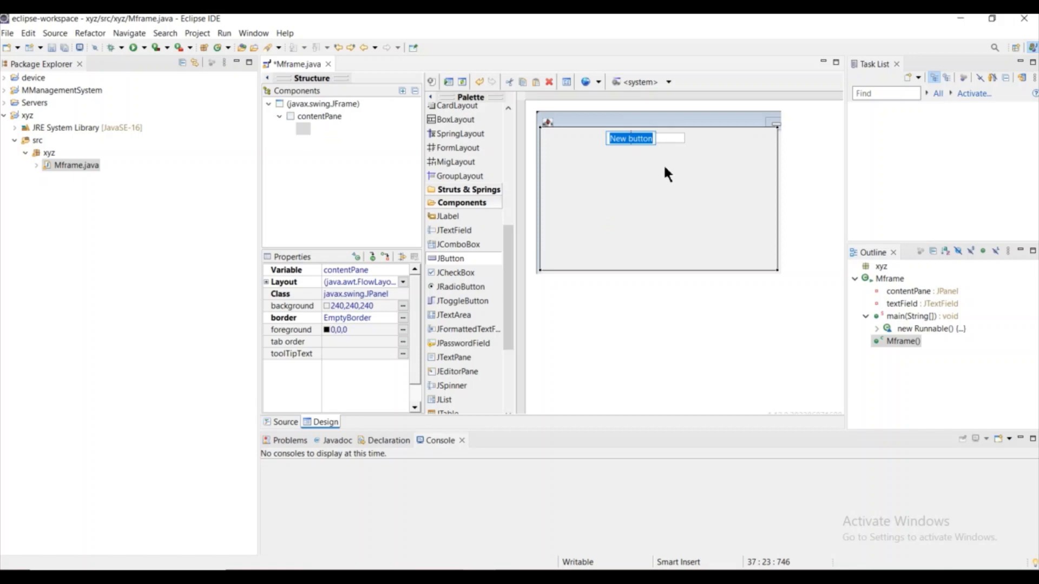
pyautogui.click(629, 139)
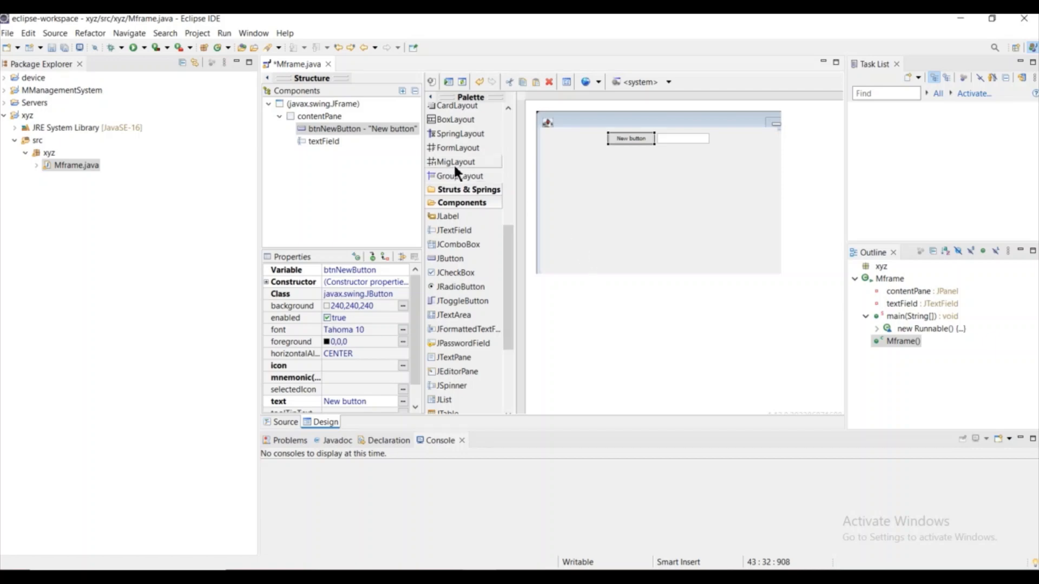
pyautogui.moveTo(738, 161)
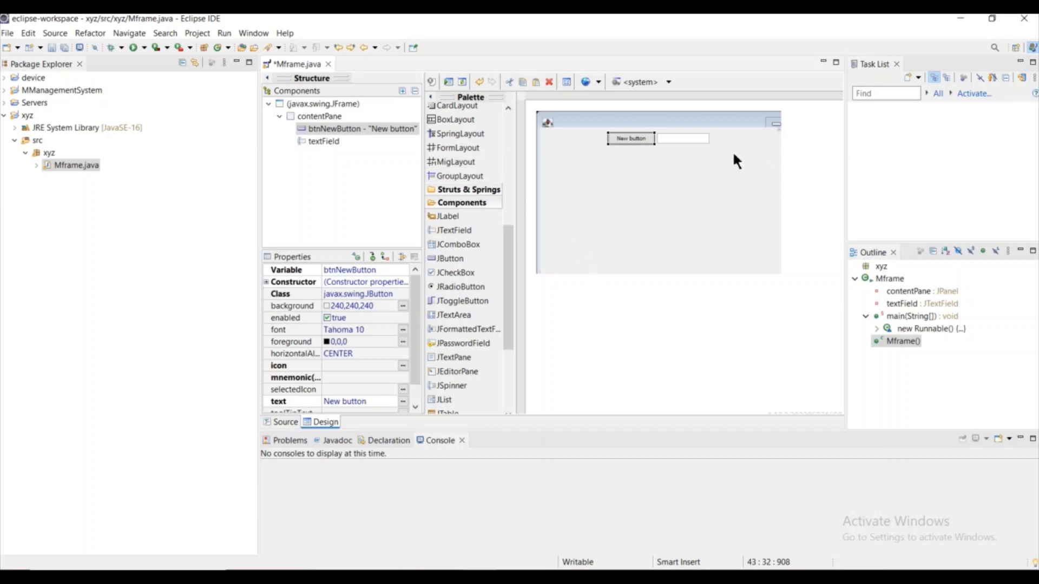
pyautogui.moveTo(779, 93)
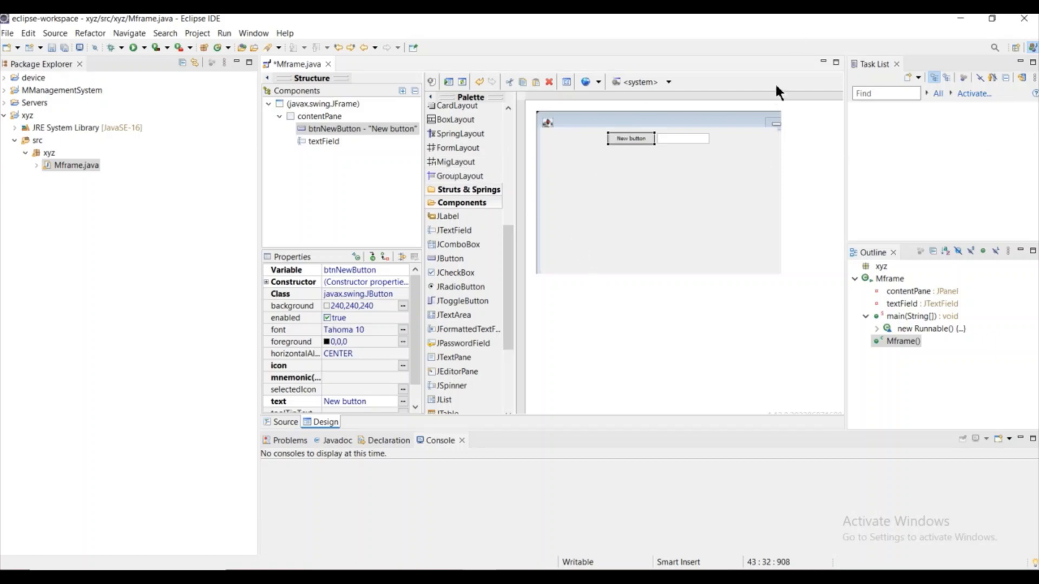
pyautogui.moveTo(787, 27)
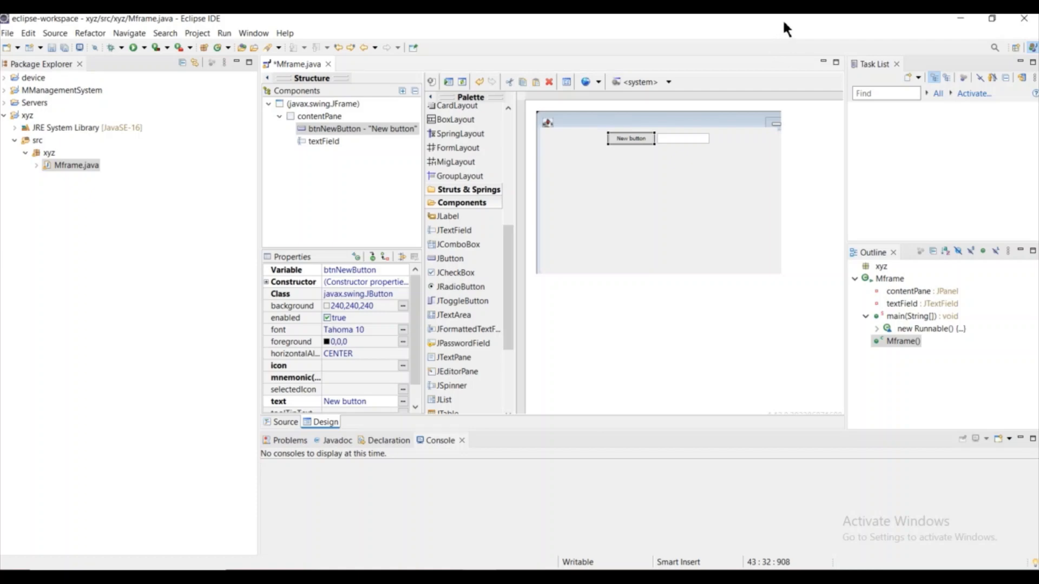
pyautogui.moveTo(741, 172)
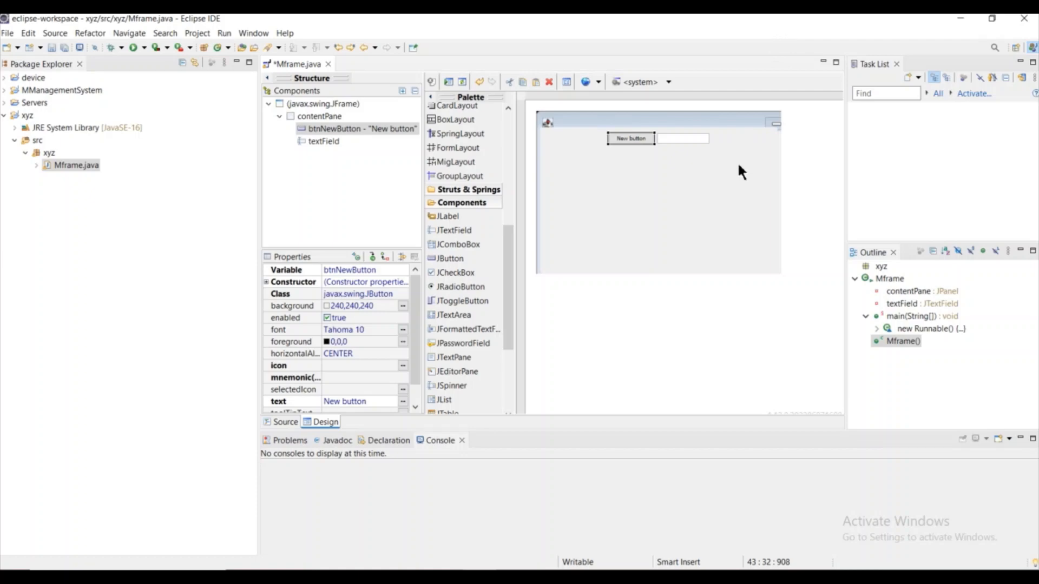
pyautogui.moveTo(737, 167)
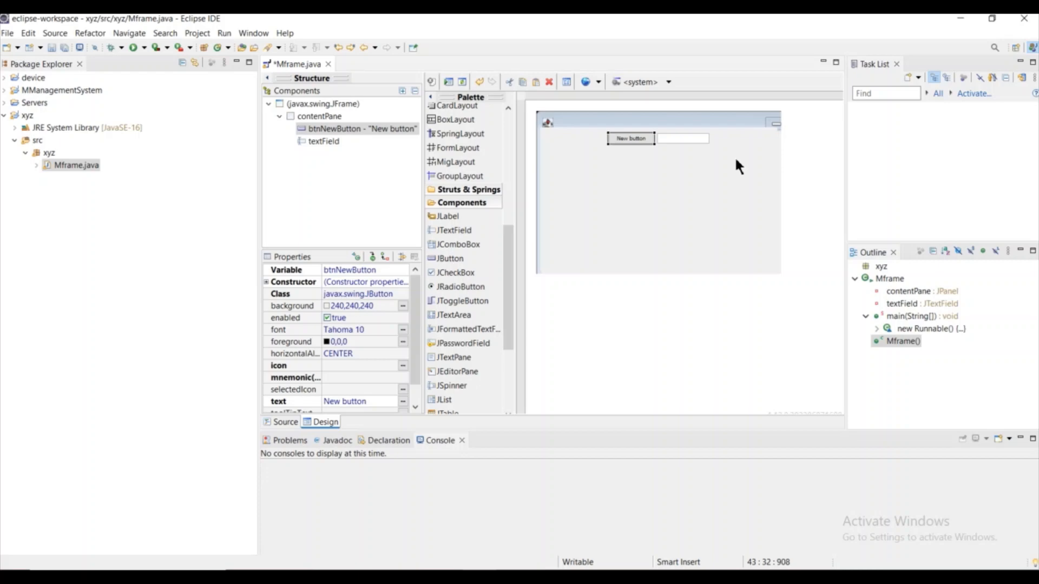